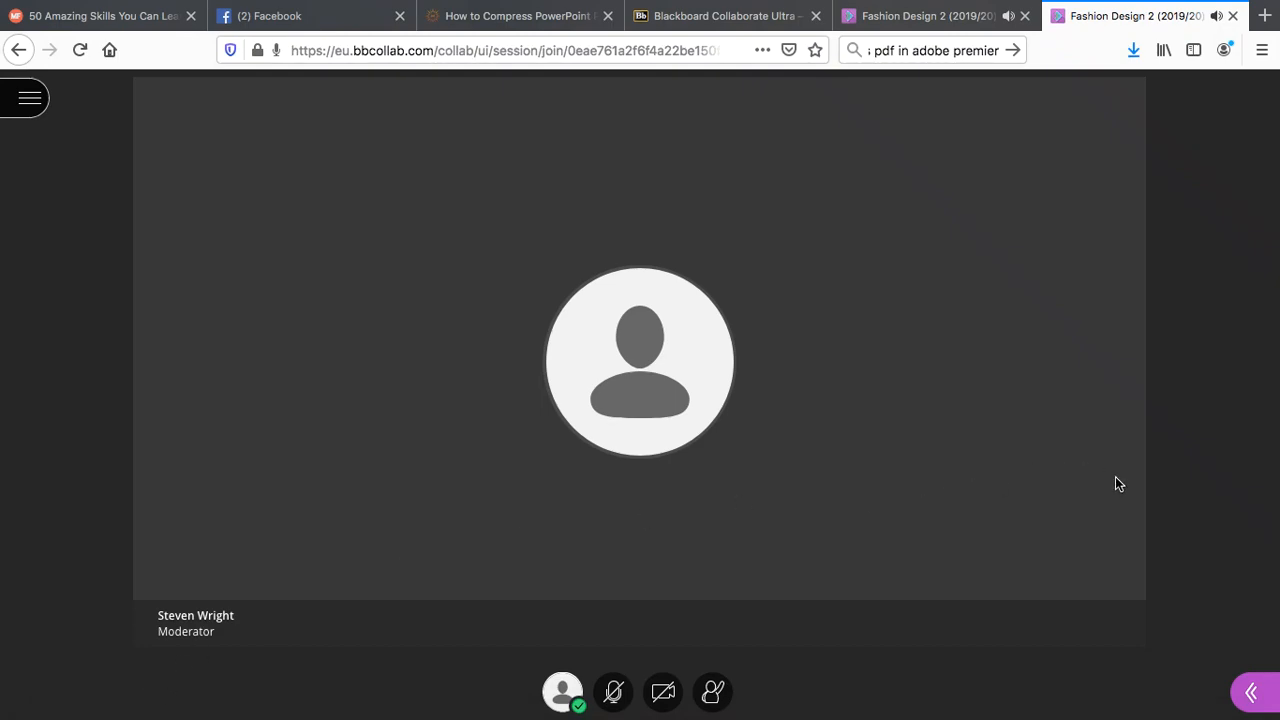
pyautogui.moveTo(372, 614)
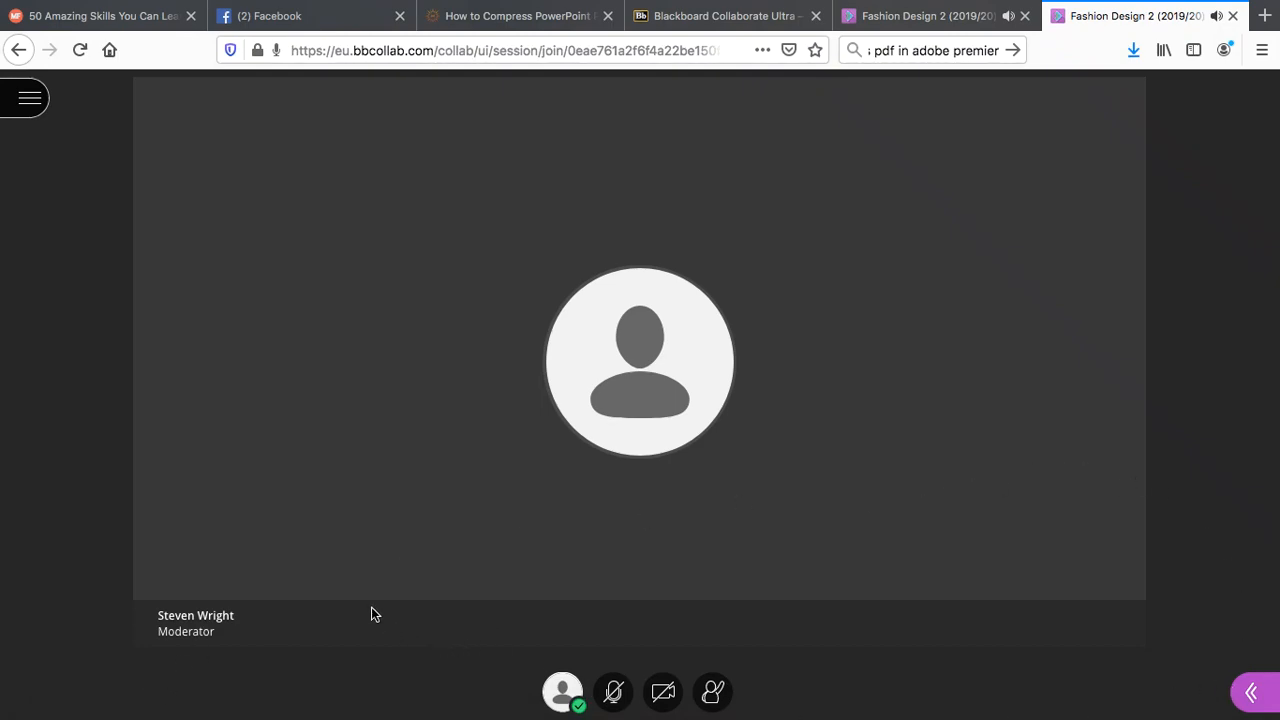
pyautogui.moveTo(666, 428)
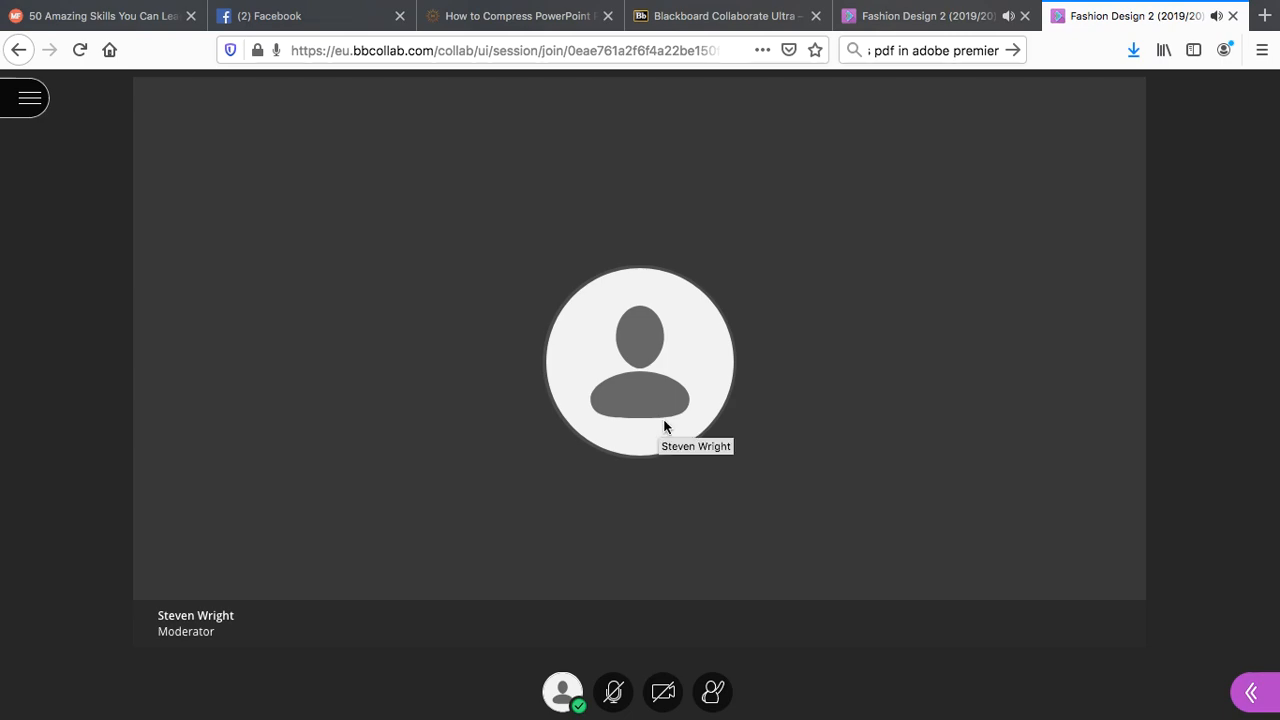
pyautogui.moveTo(296, 626)
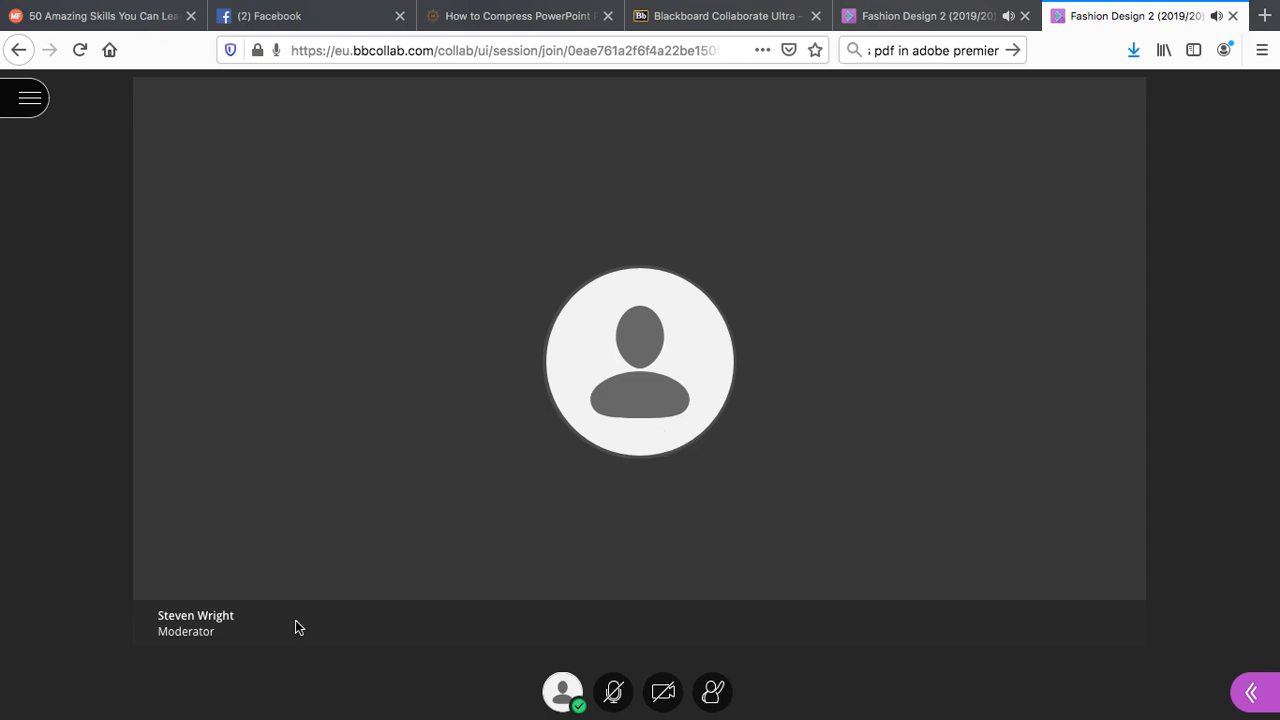
pyautogui.moveTo(266, 616)
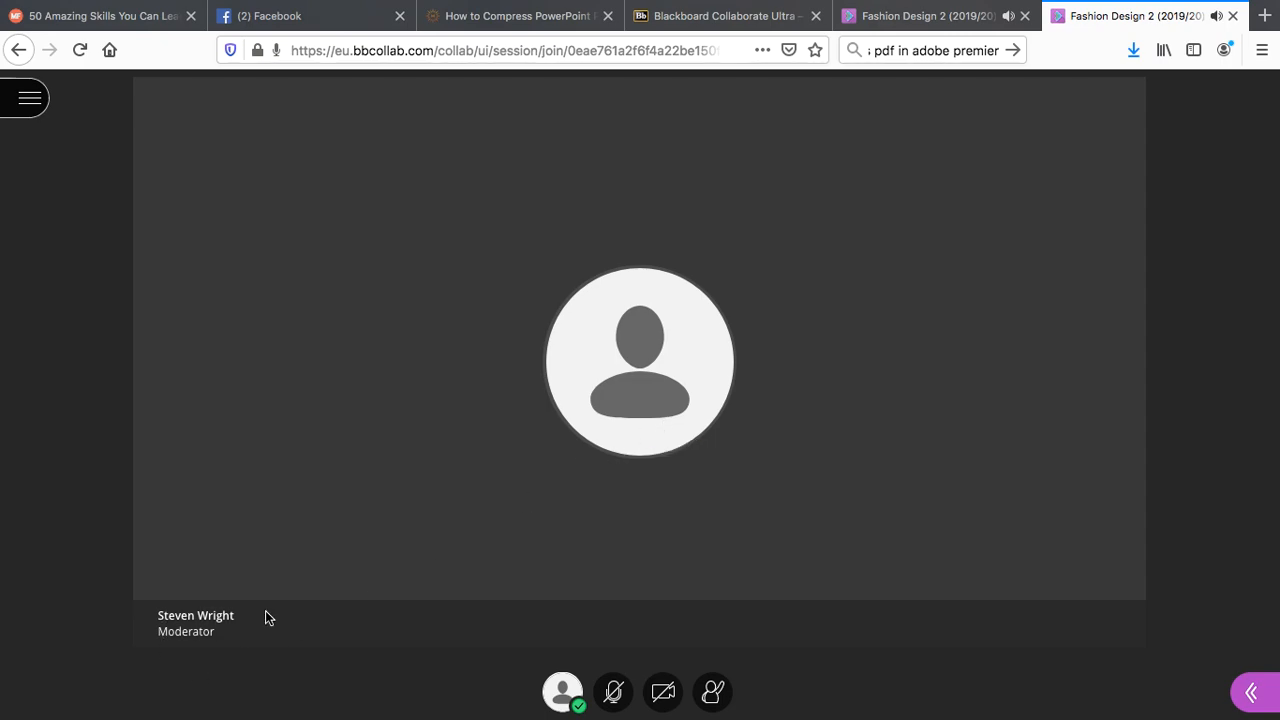
pyautogui.moveTo(1084, 620)
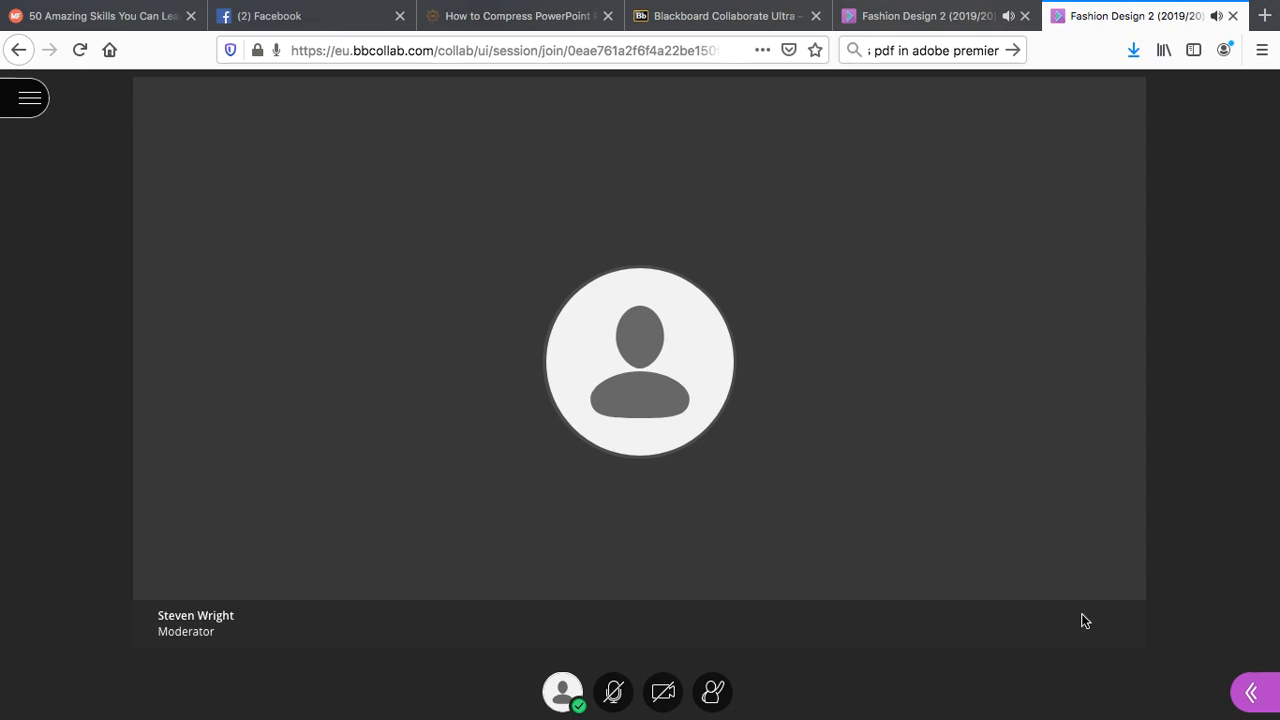
# - Show the Attendees list from the Collaborate panel, revealing one moderator and one presenter
pyautogui.click(1110, 692)
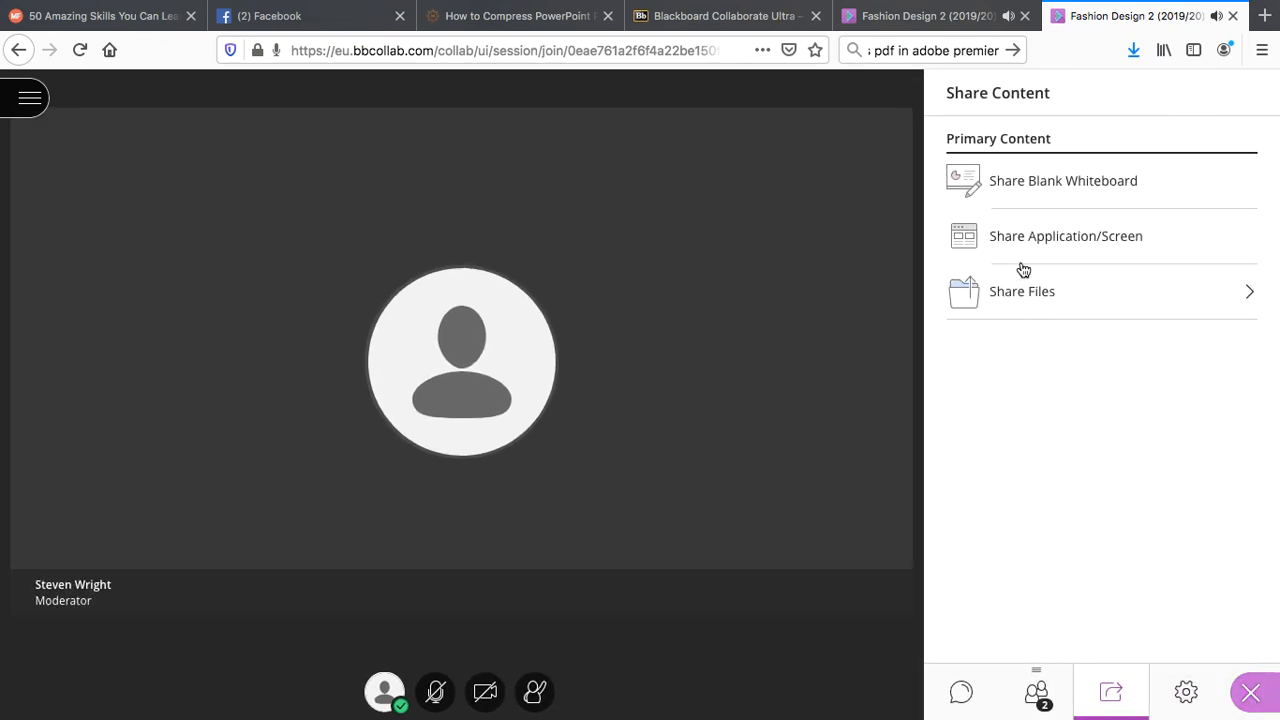
pyautogui.click(1036, 692)
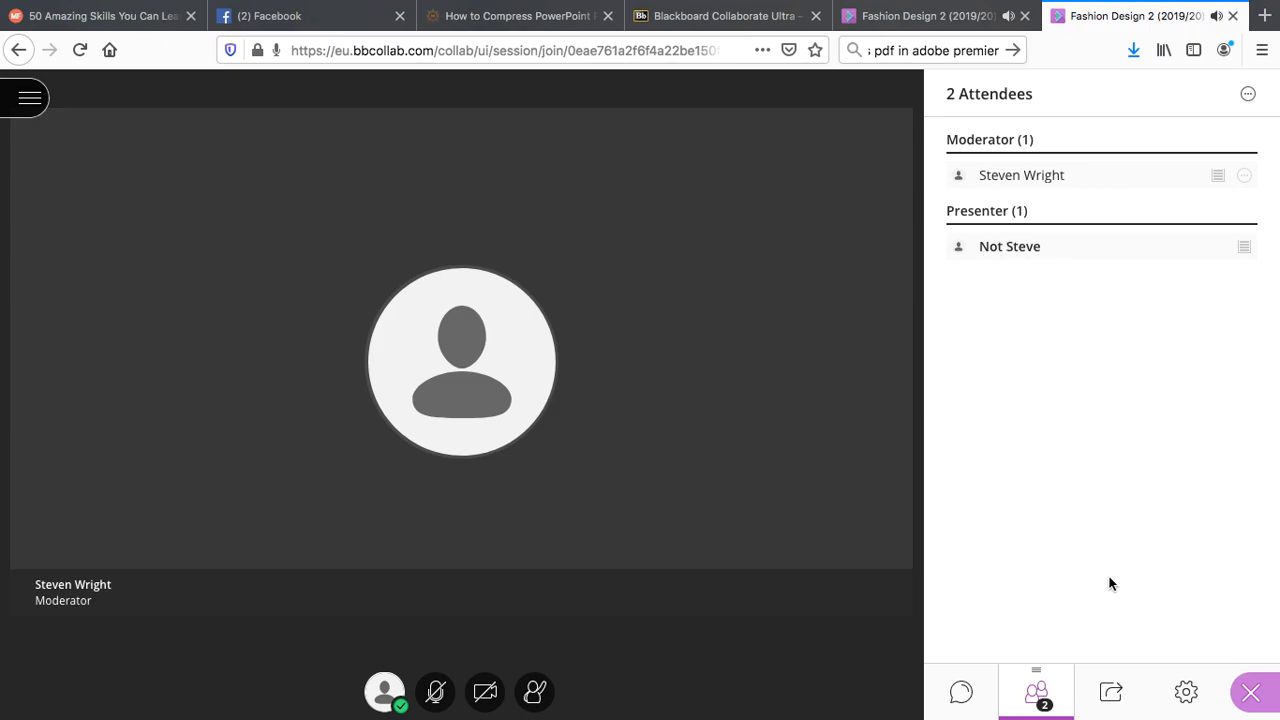
pyautogui.moveTo(1110, 692)
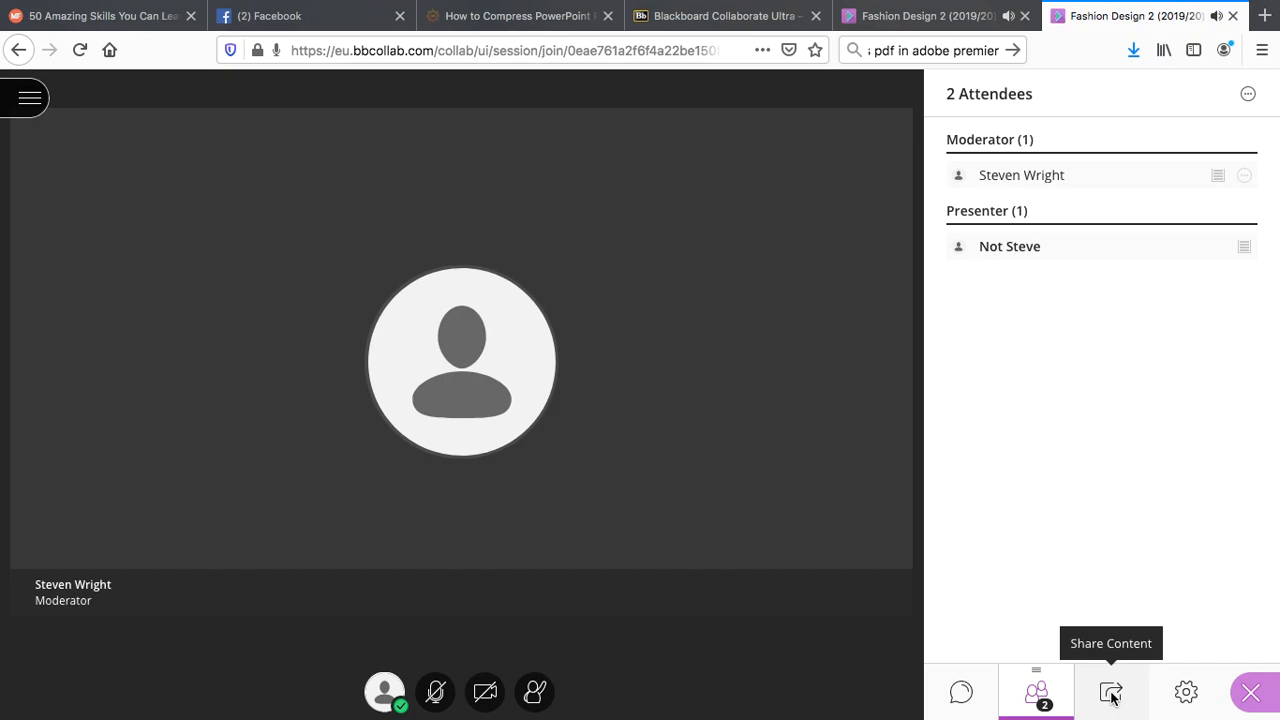
# - Bring up the main room's Share Files list from the Share Content options
pyautogui.click(1112, 692)
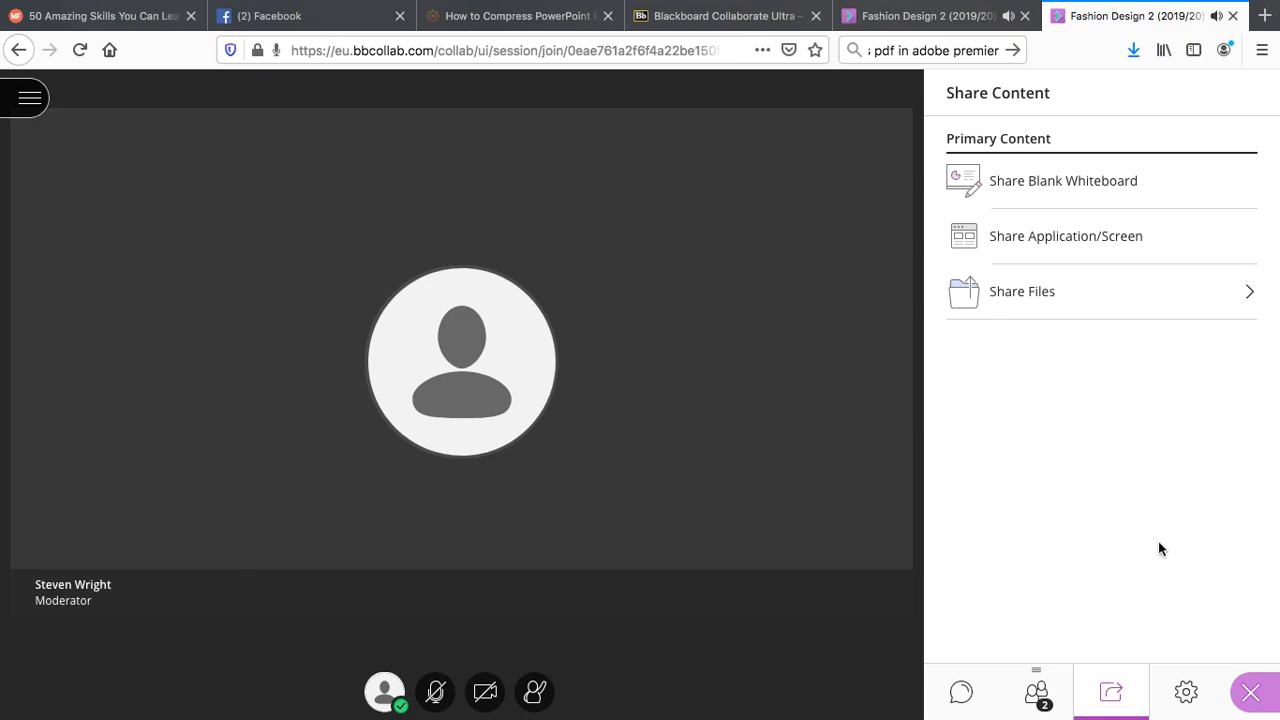
pyautogui.moveTo(1060, 320)
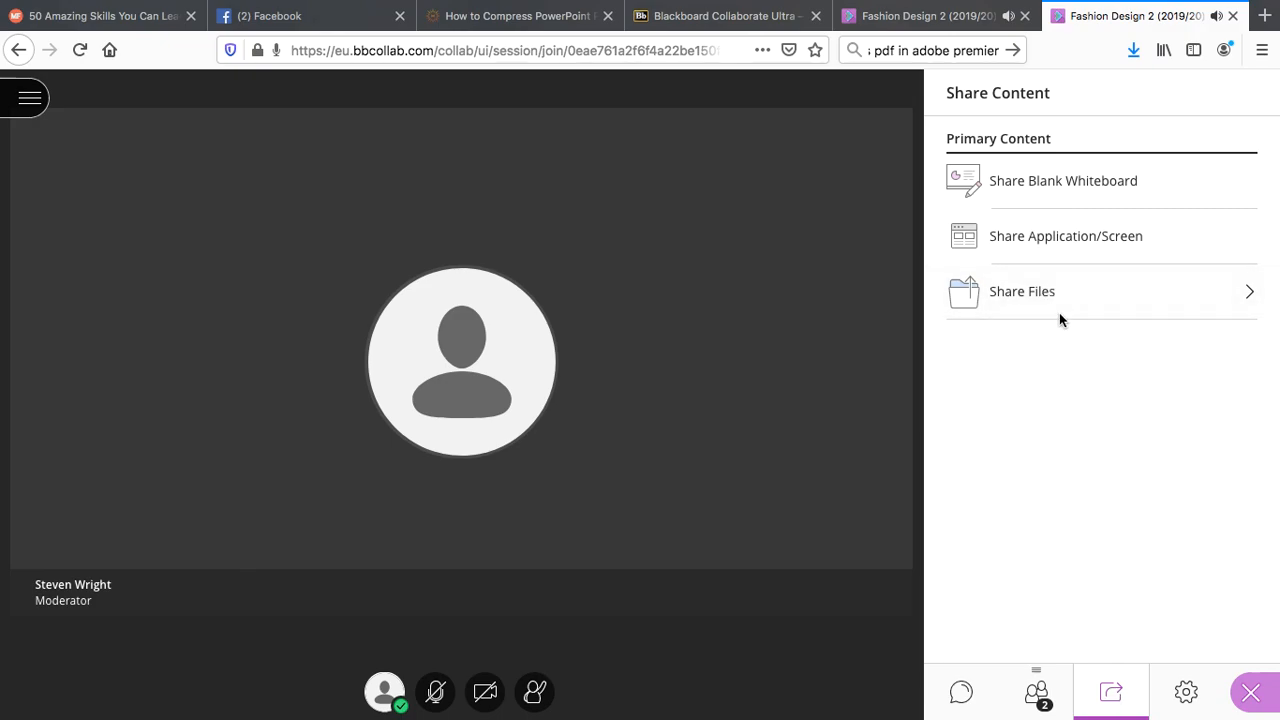
pyautogui.click(1022, 292)
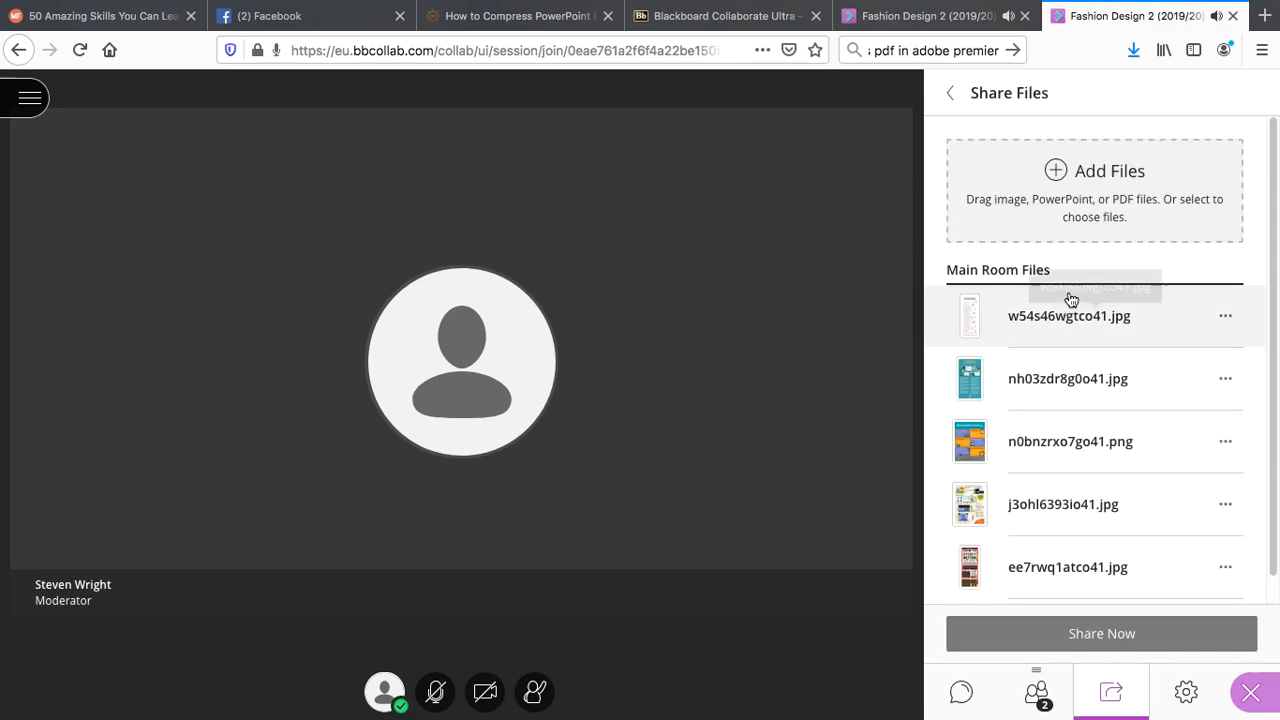
pyautogui.moveTo(1076, 210)
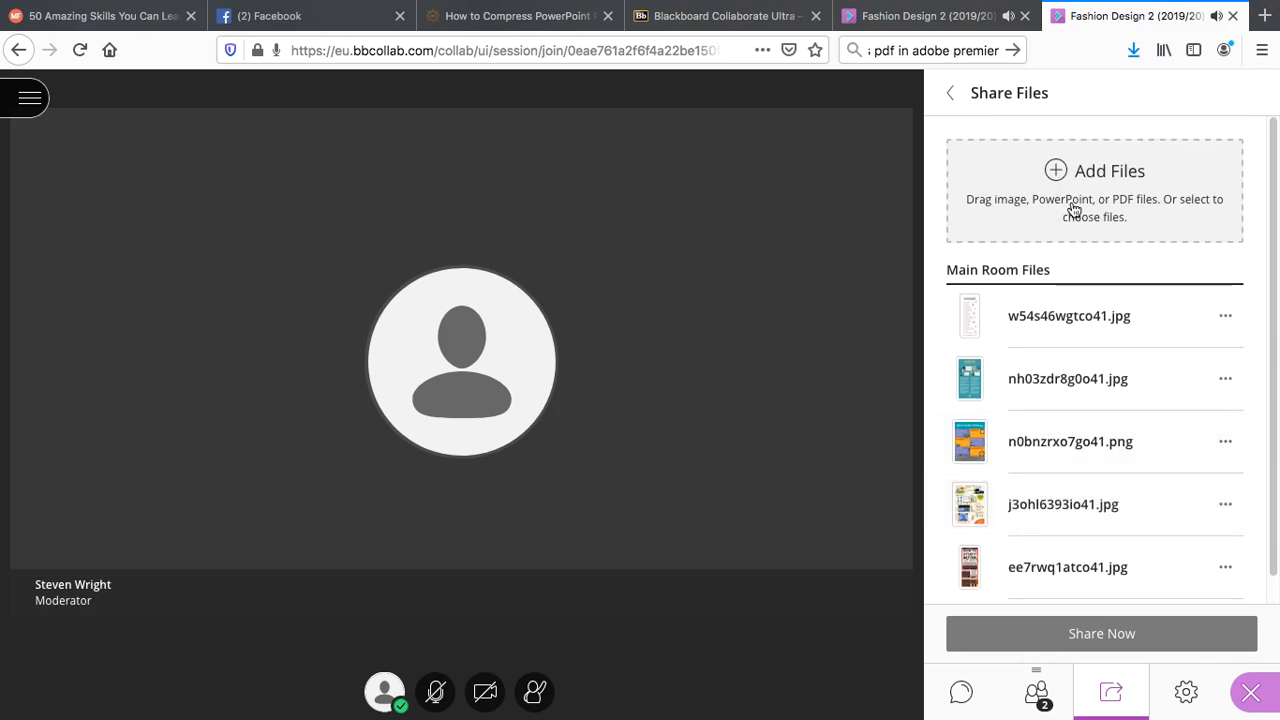
# - Upload 0_JS200493943.jpg from the Desktop and share it now with the session
pyautogui.click(1094, 172)
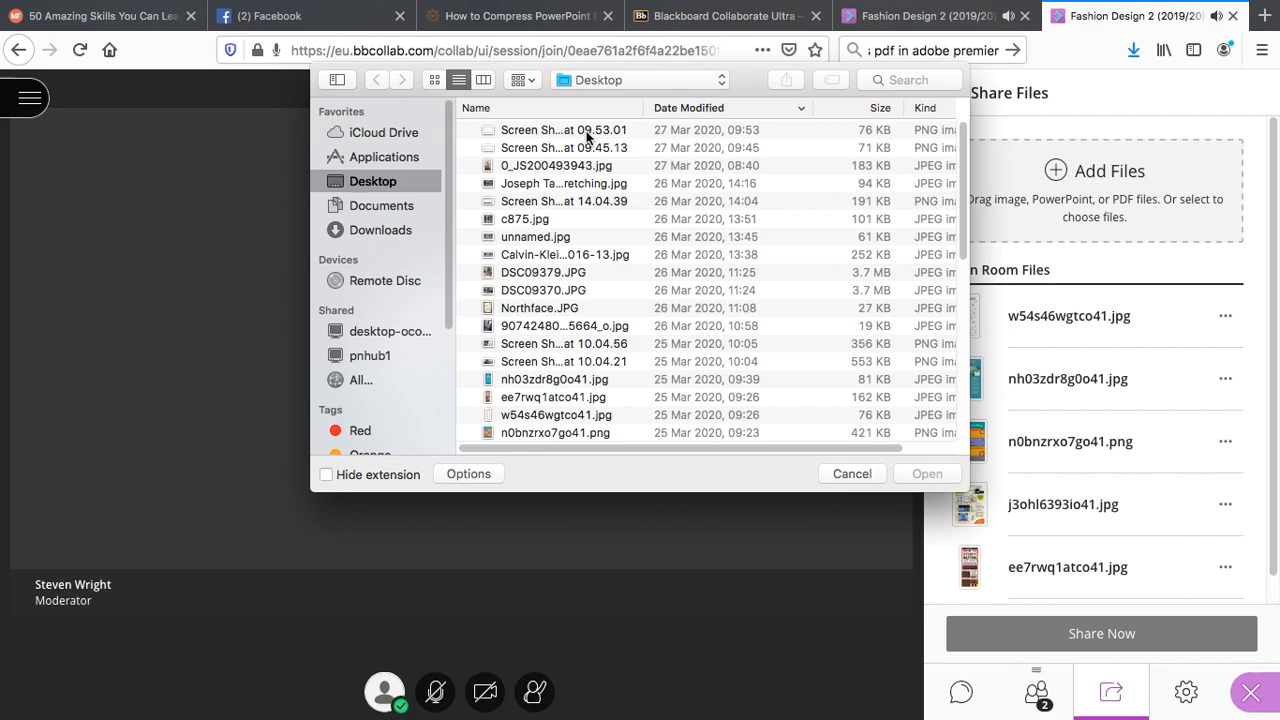
pyautogui.click(556, 164)
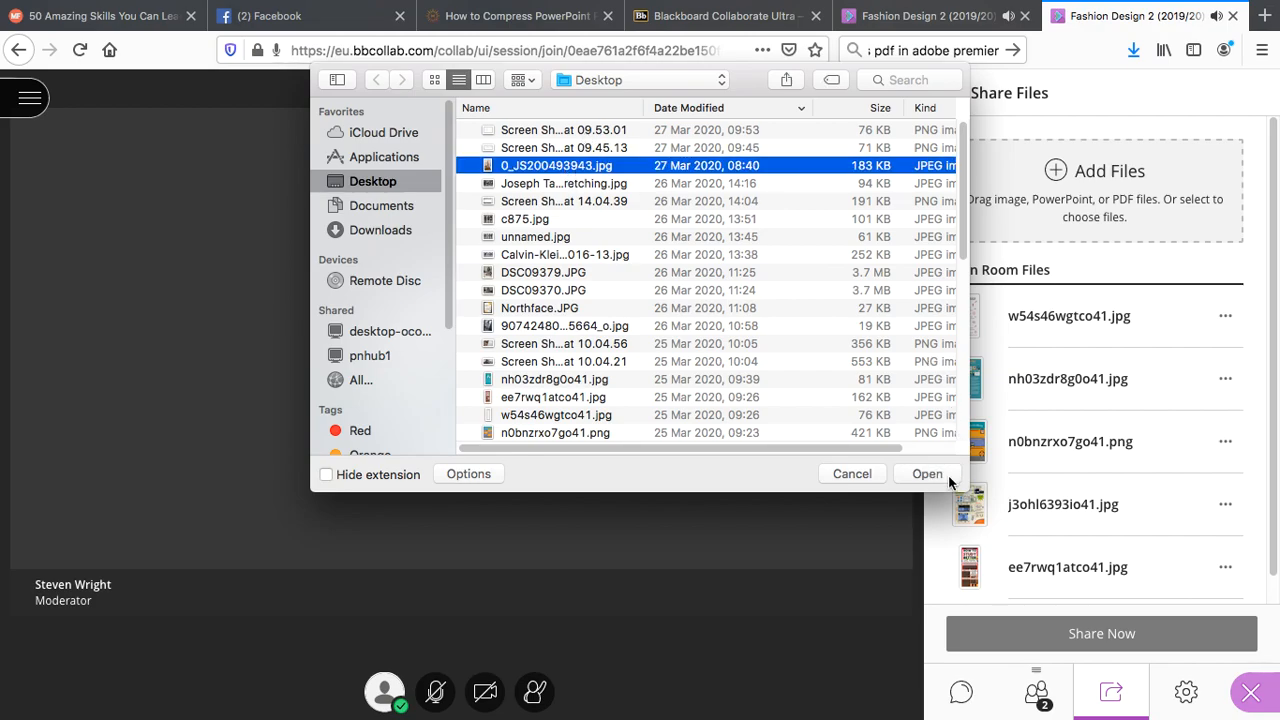
pyautogui.click(926, 472)
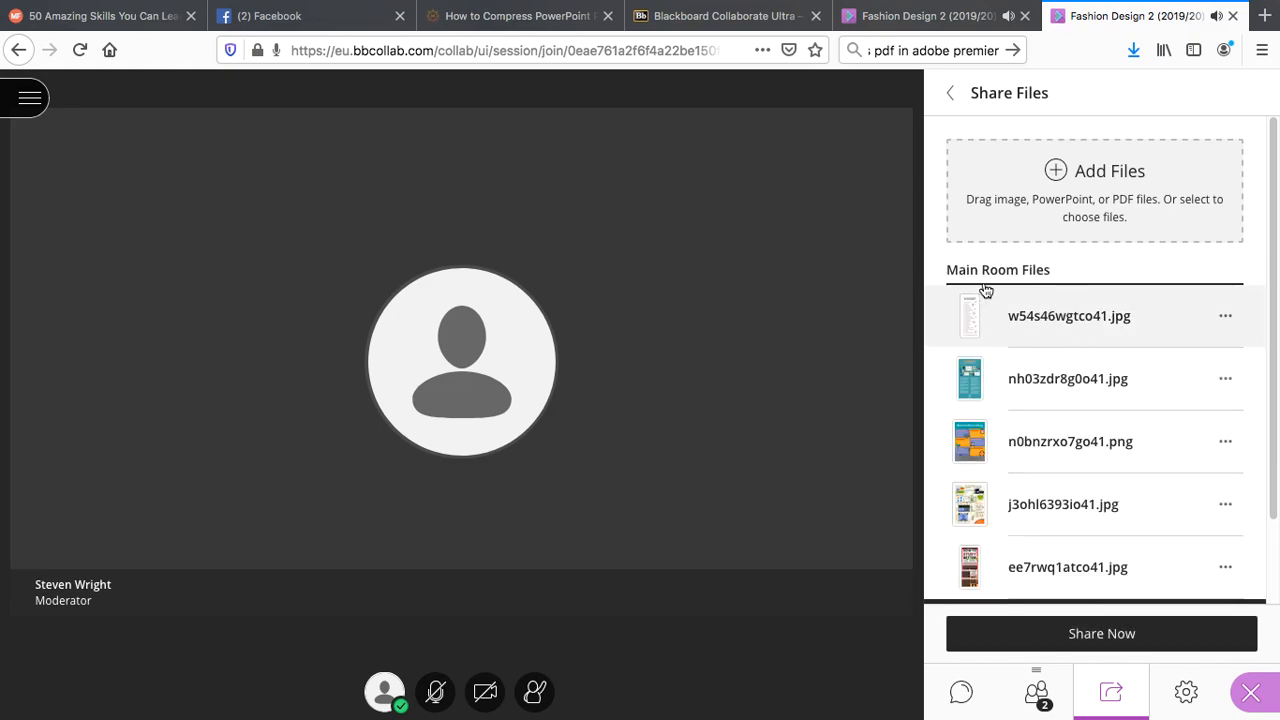
pyautogui.scroll(-3)
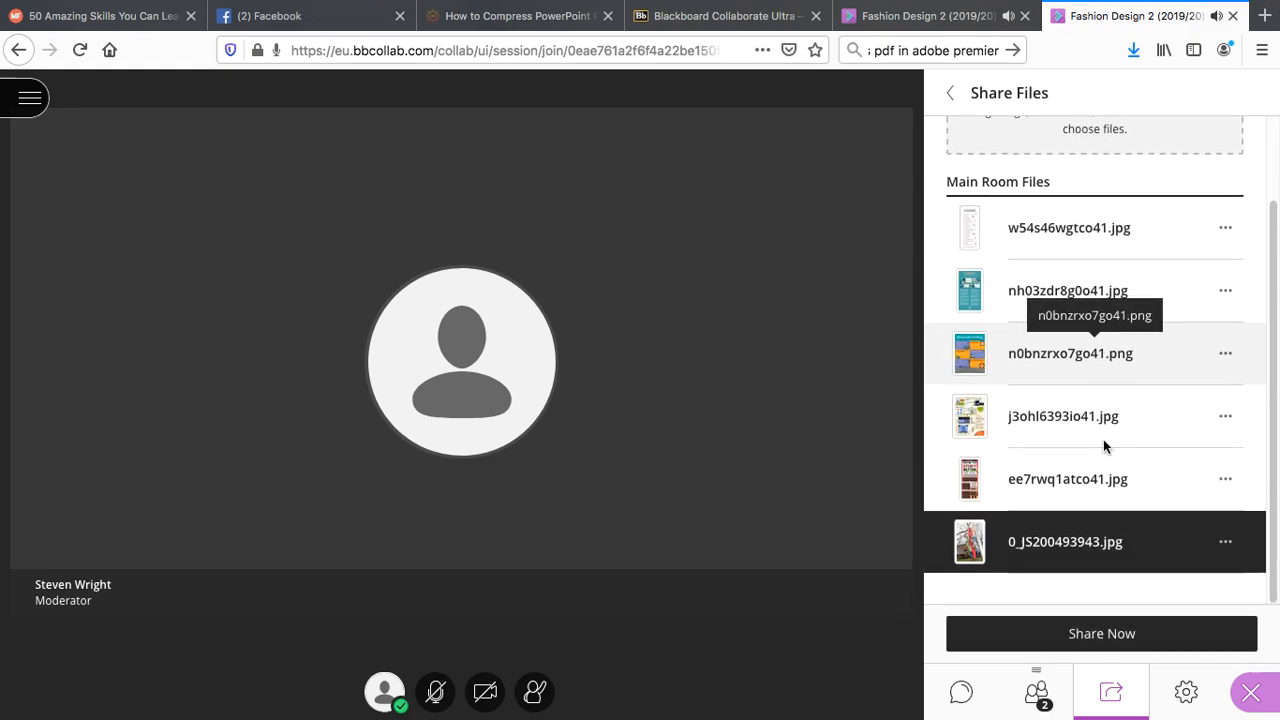
pyautogui.moveTo(1148, 554)
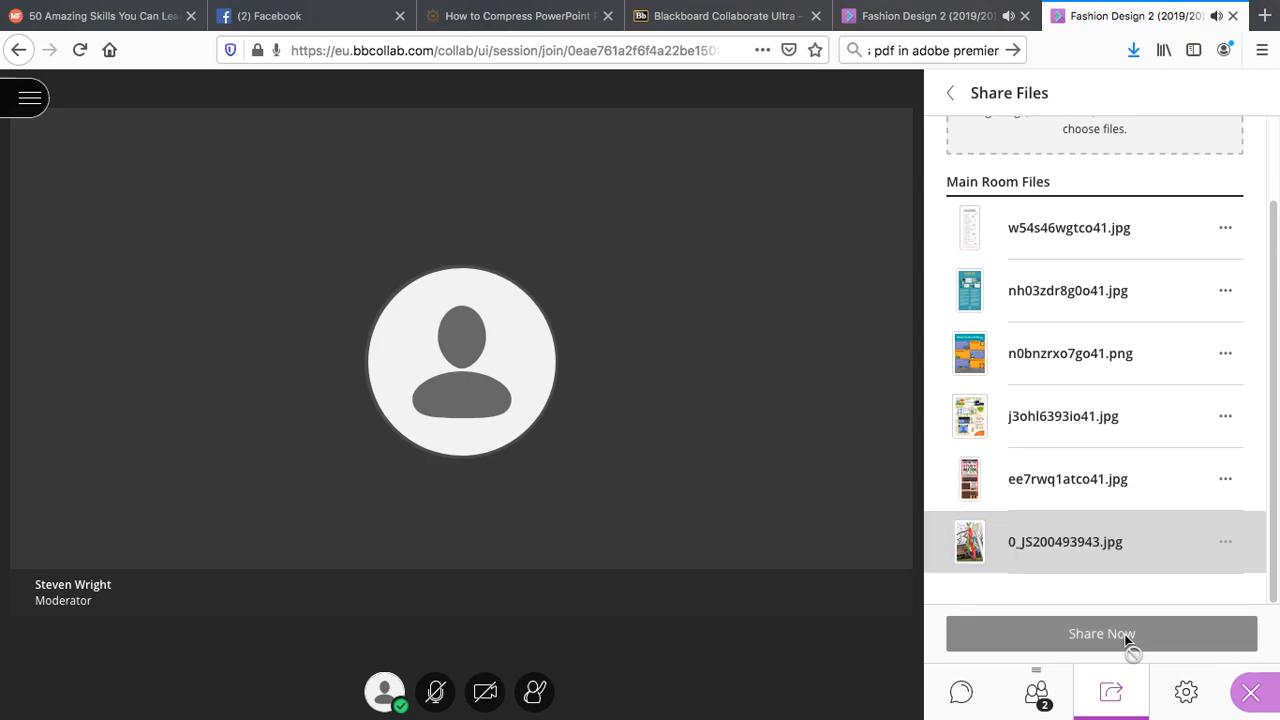
pyautogui.click(1100, 632)
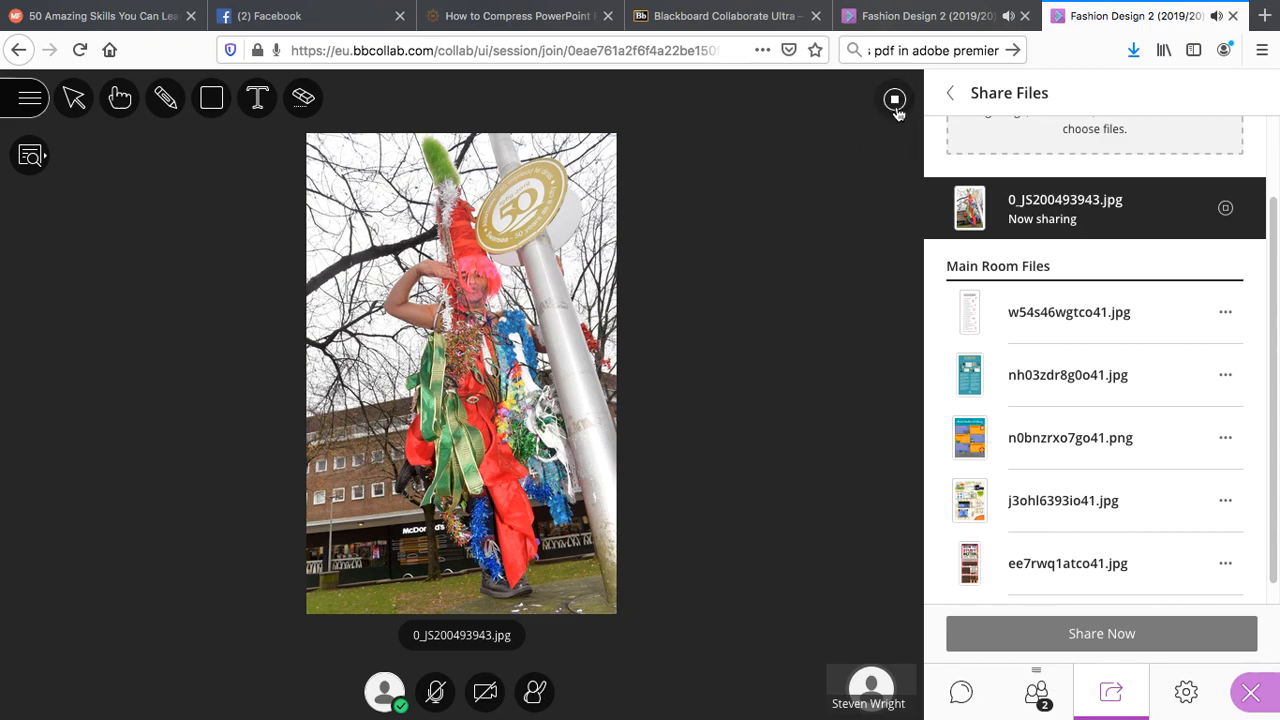
pyautogui.moveTo(896, 100)
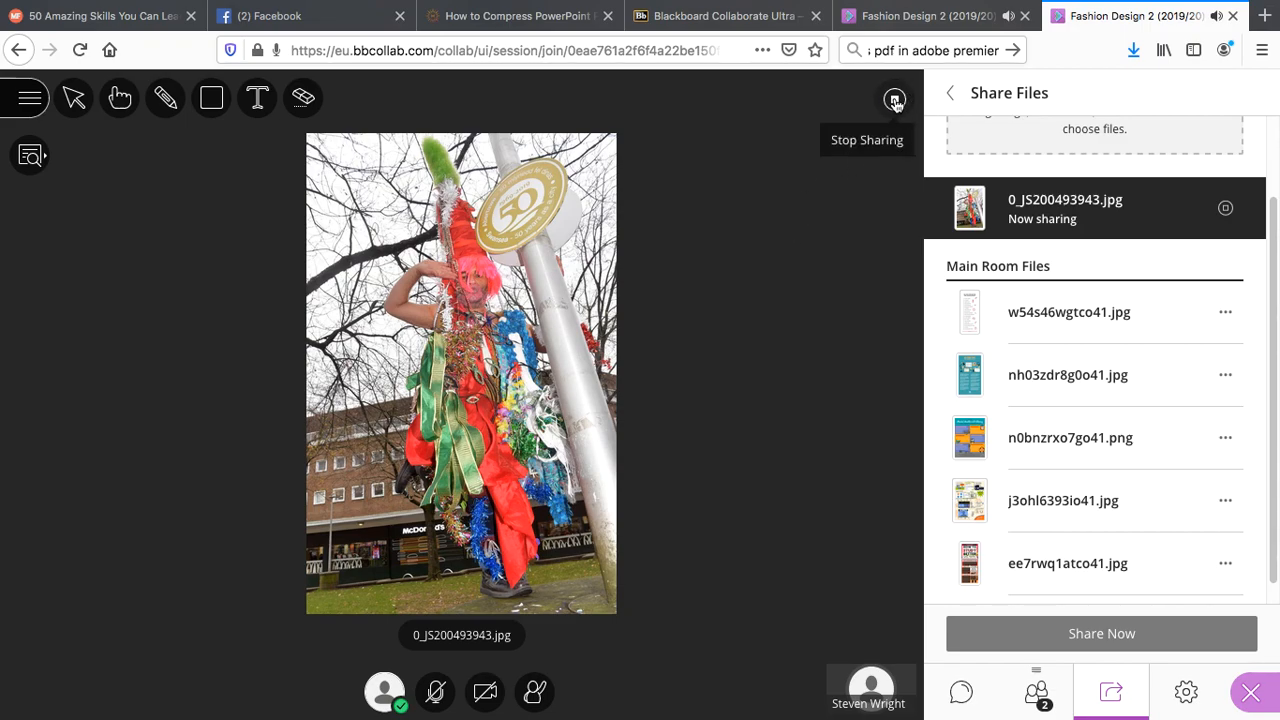
# - Stop sharing the photo and upload the 7.6 MB PowerPoint from Documents > 19/20 > S2 > FD2
pyautogui.click(896, 100)
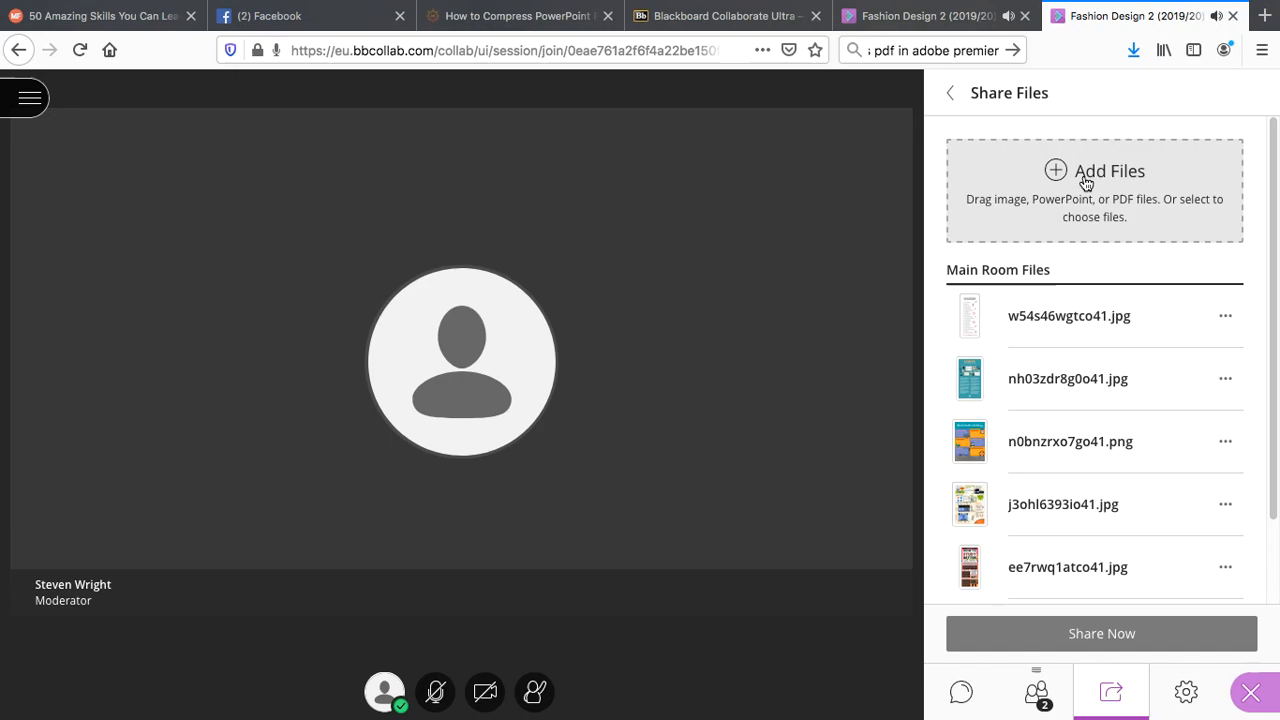
pyautogui.click(1094, 172)
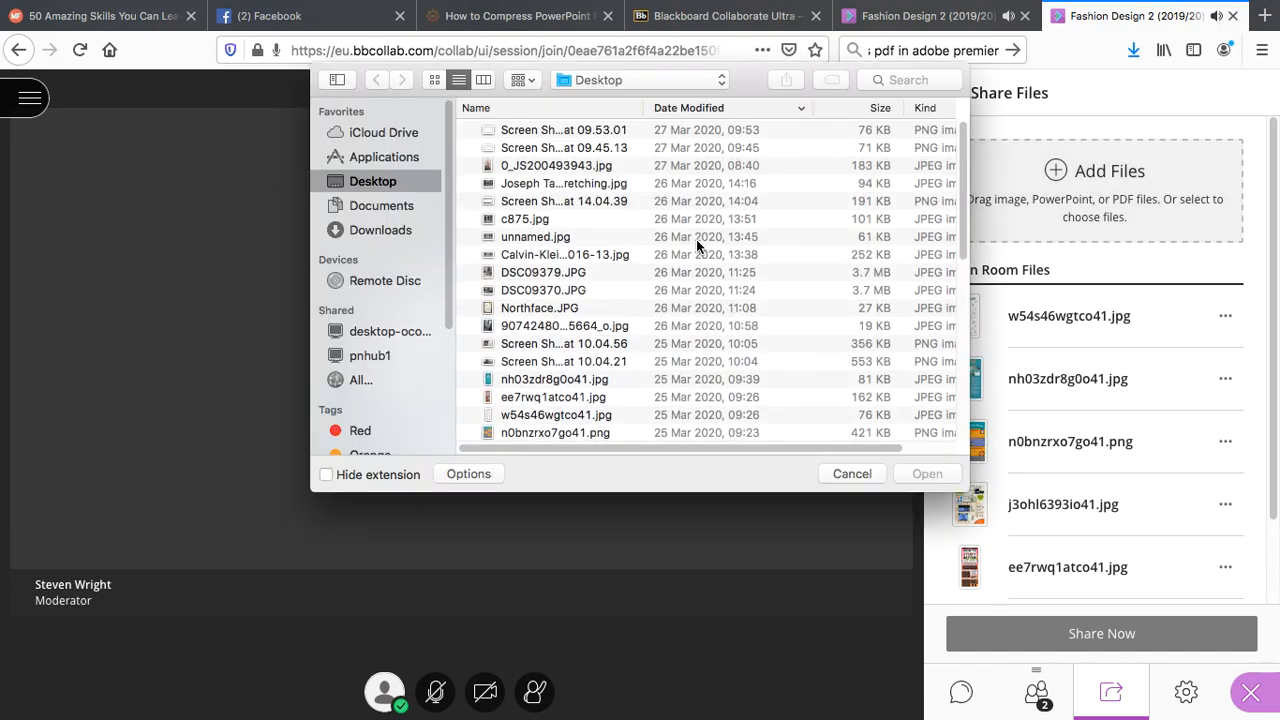
pyautogui.moveTo(364, 228)
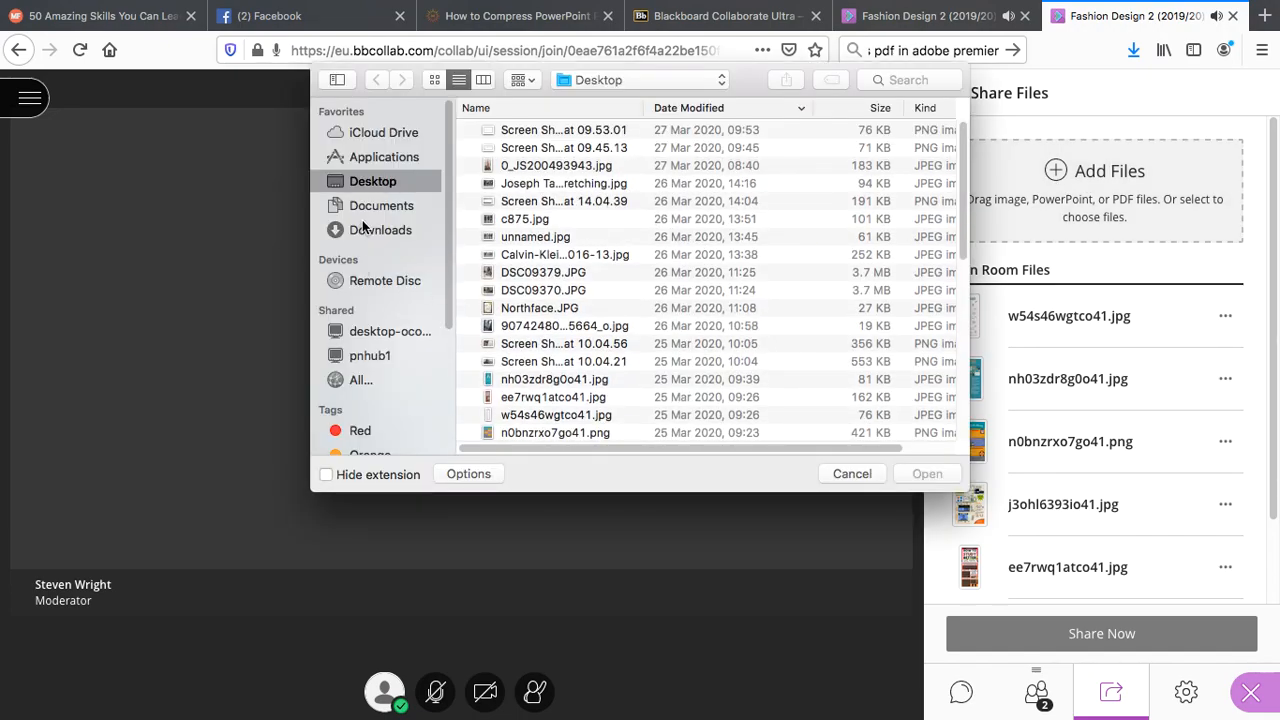
pyautogui.click(380, 204)
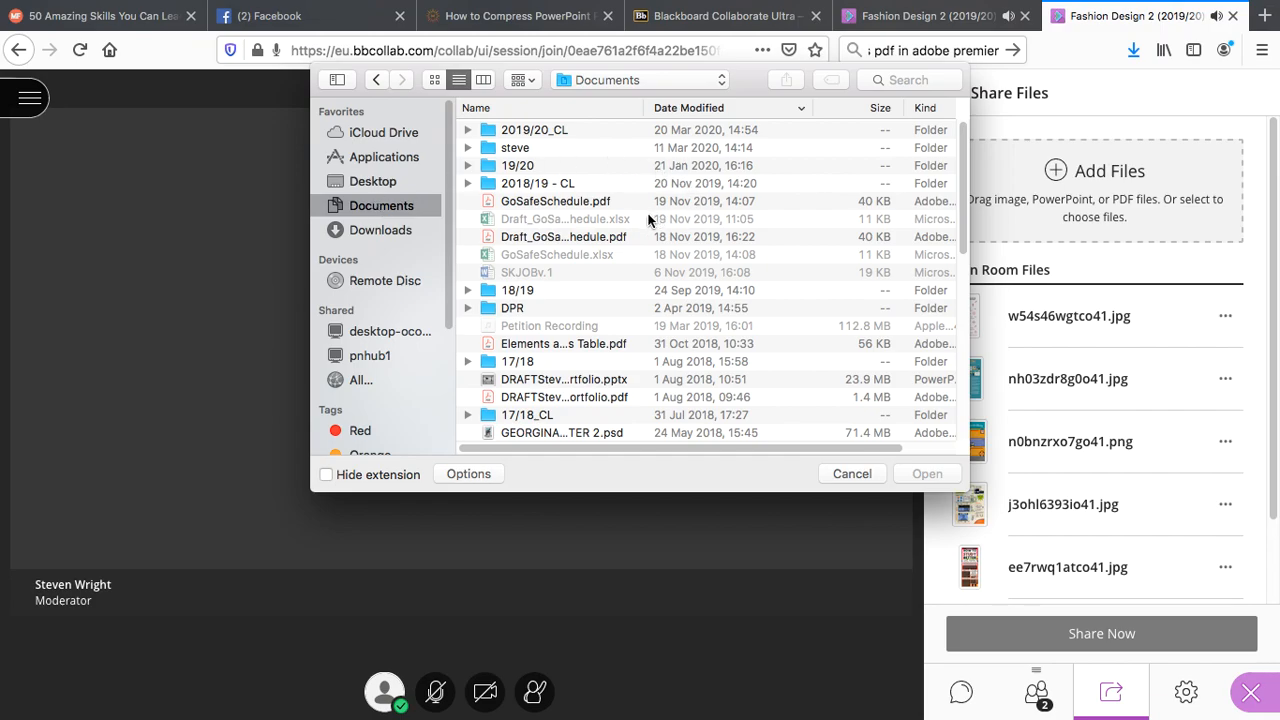
pyautogui.moveTo(562, 350)
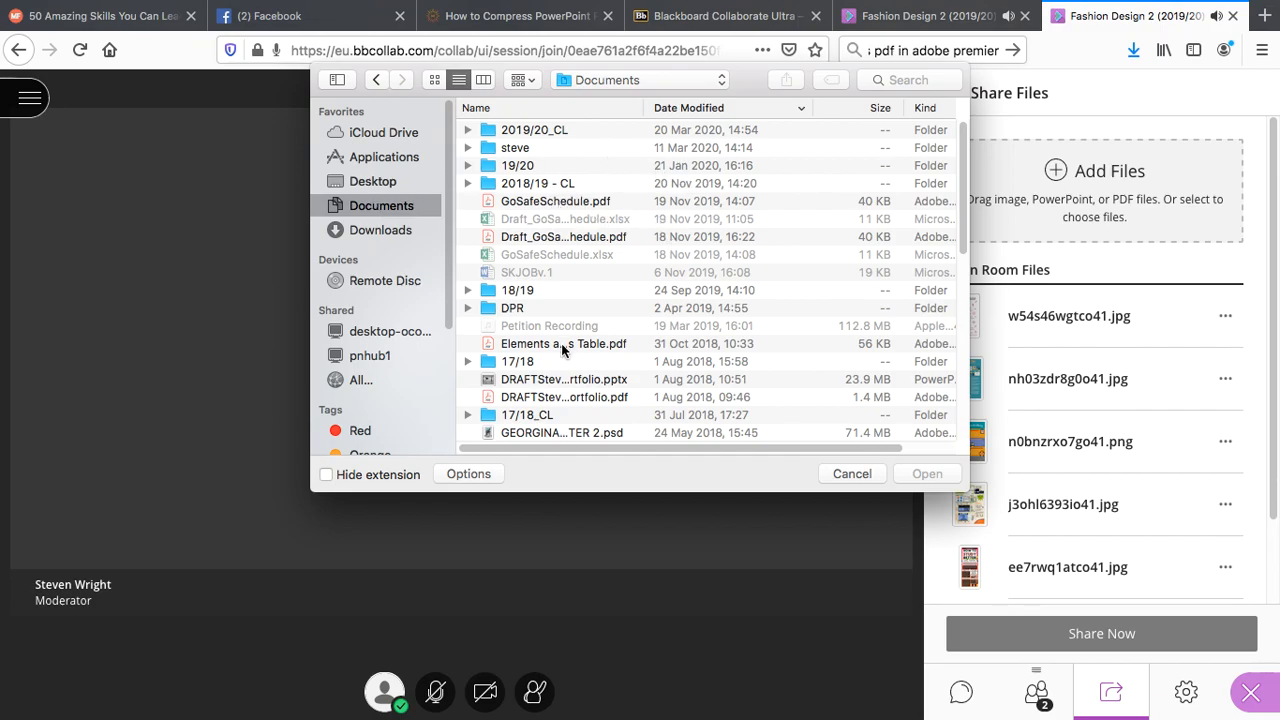
pyautogui.scroll(-3)
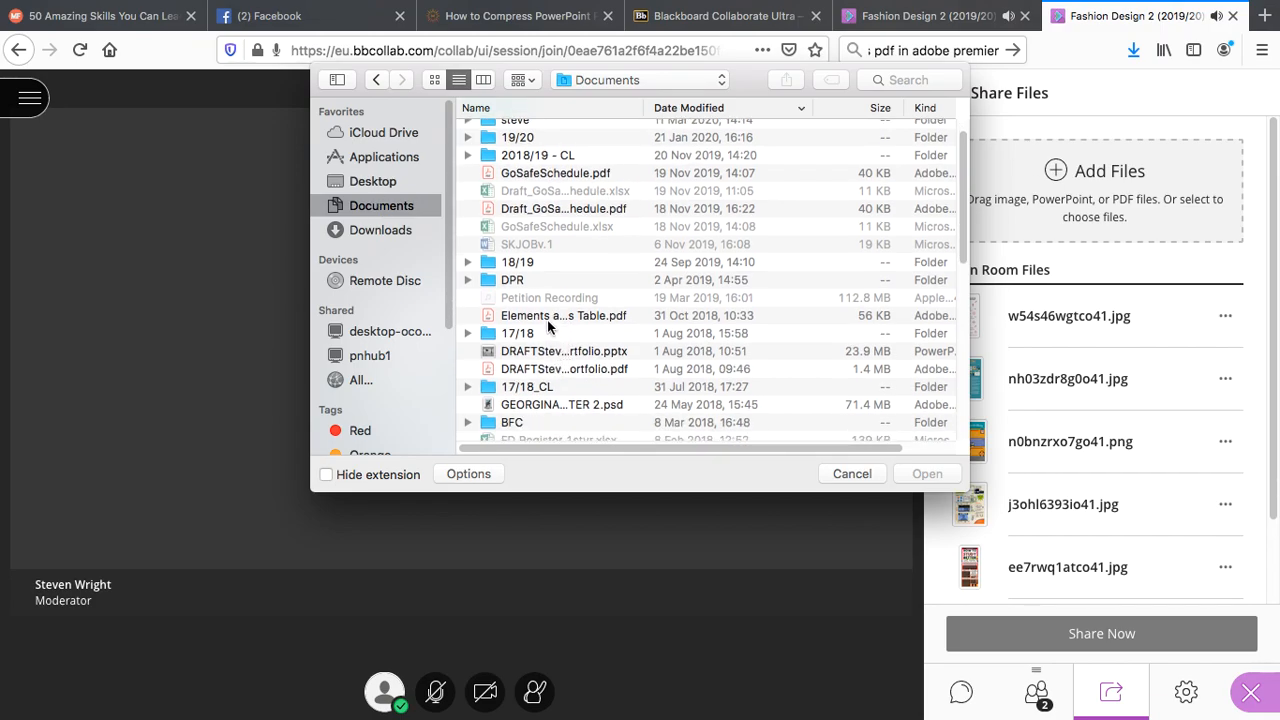
pyautogui.doubleClick(518, 136)
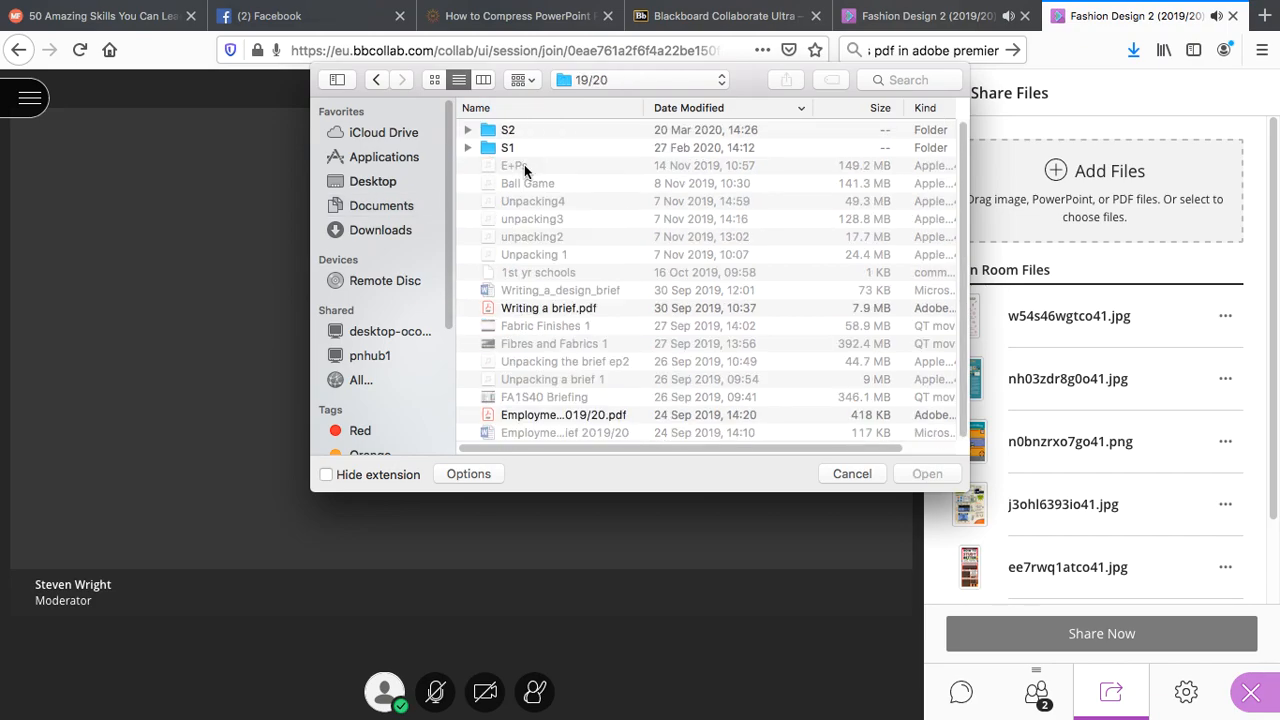
pyautogui.doubleClick(508, 128)
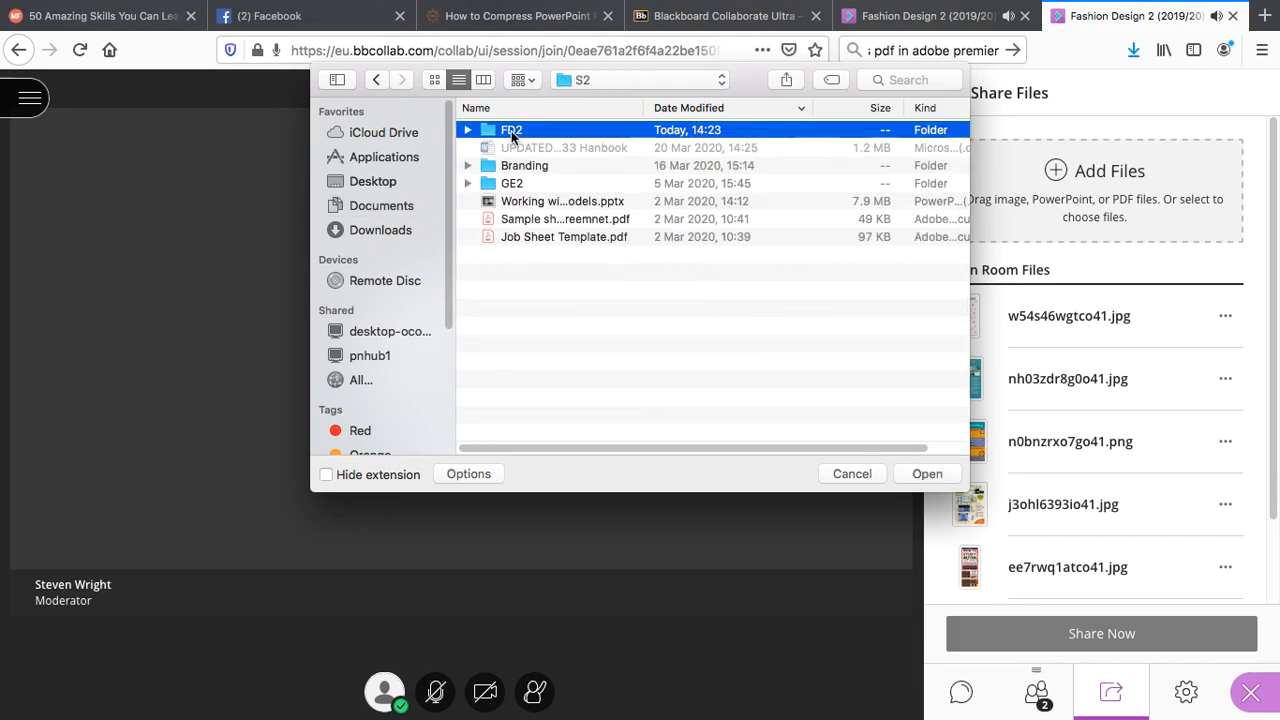
pyautogui.doubleClick(512, 128)
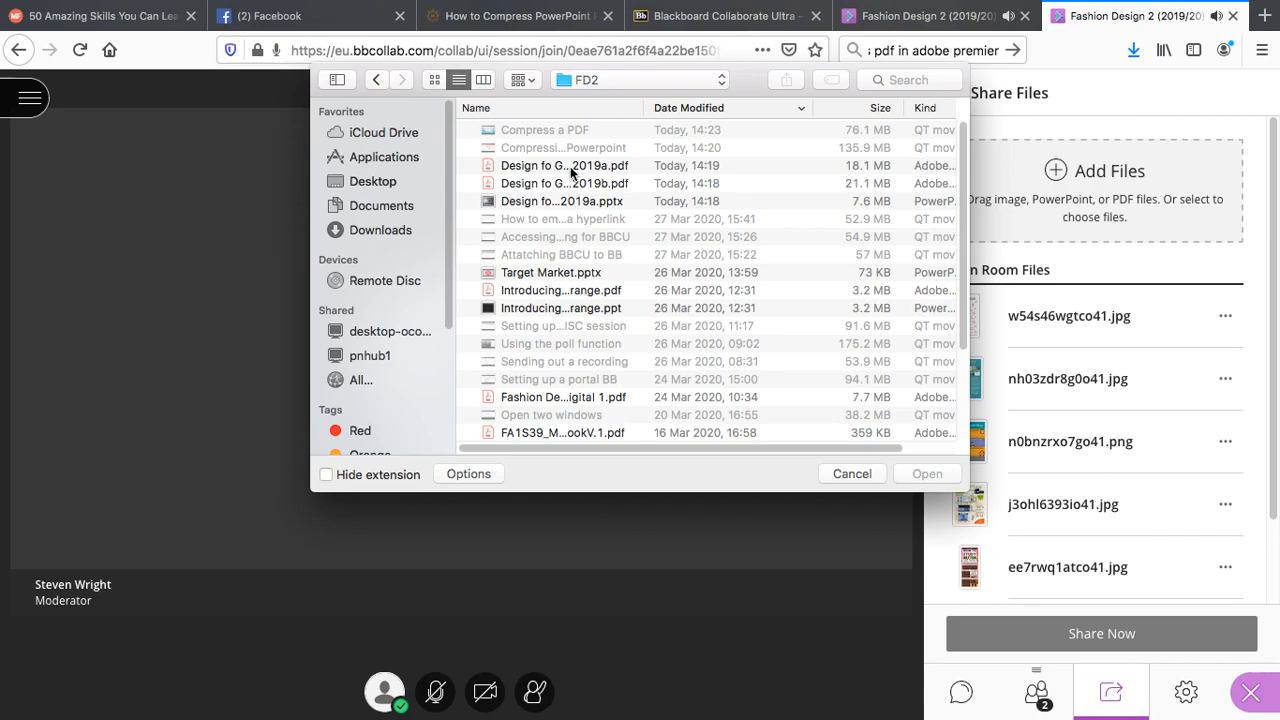
pyautogui.click(560, 200)
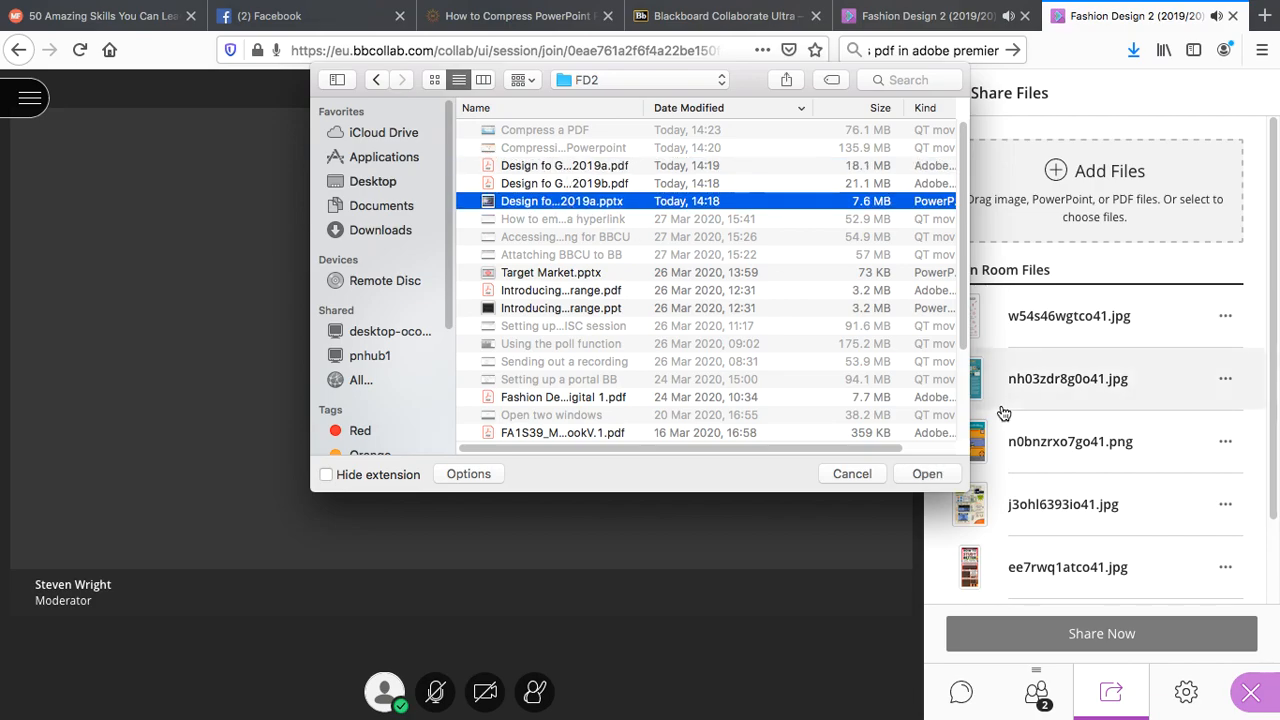
pyautogui.click(926, 472)
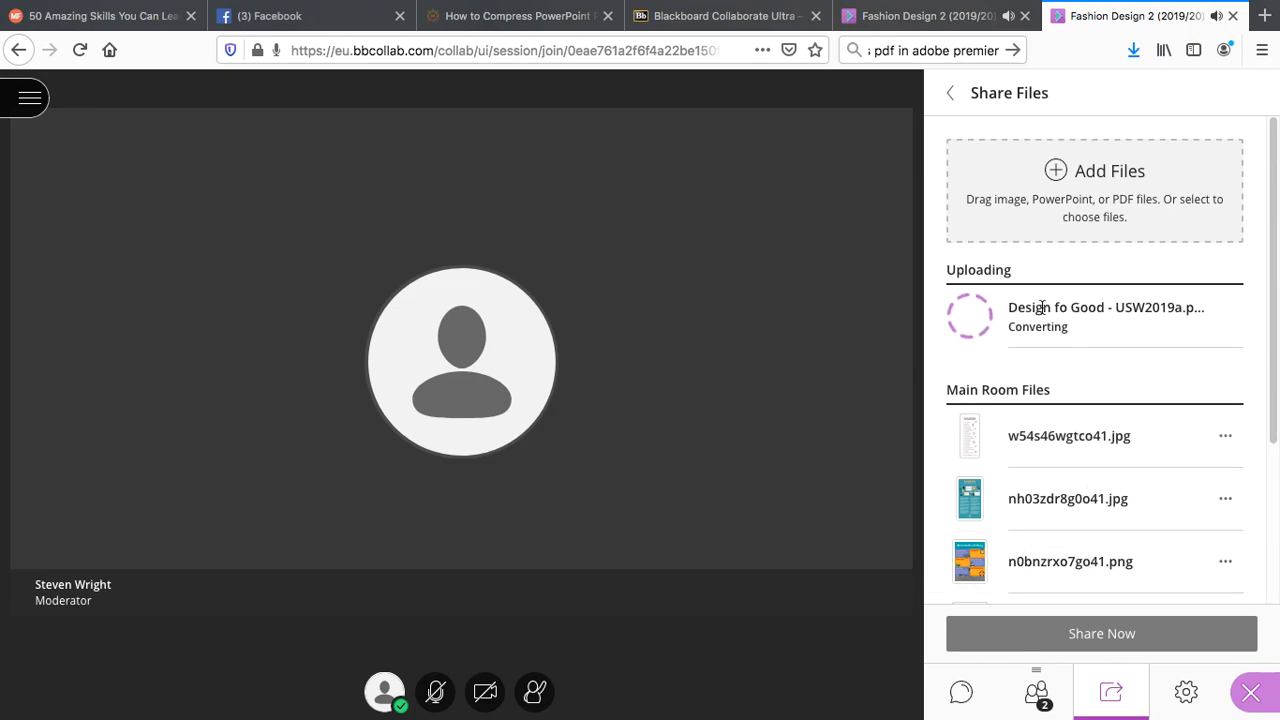
pyautogui.moveTo(1120, 378)
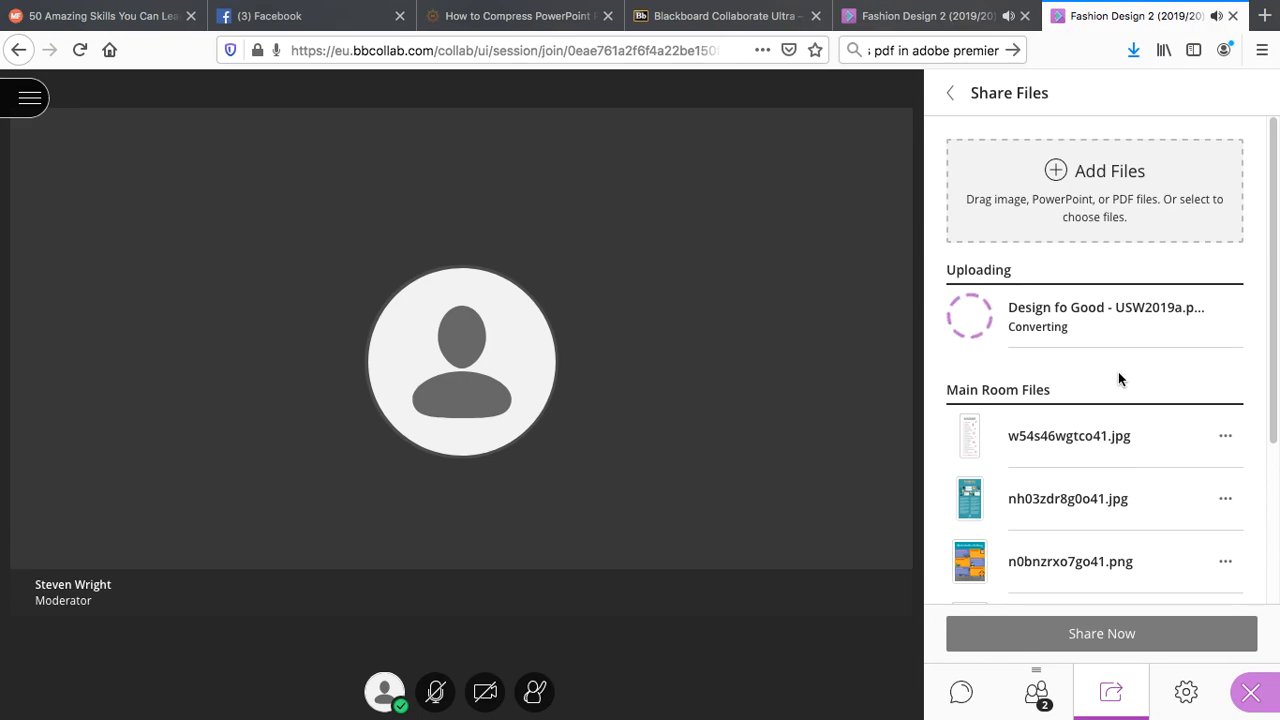
pyautogui.moveTo(1124, 518)
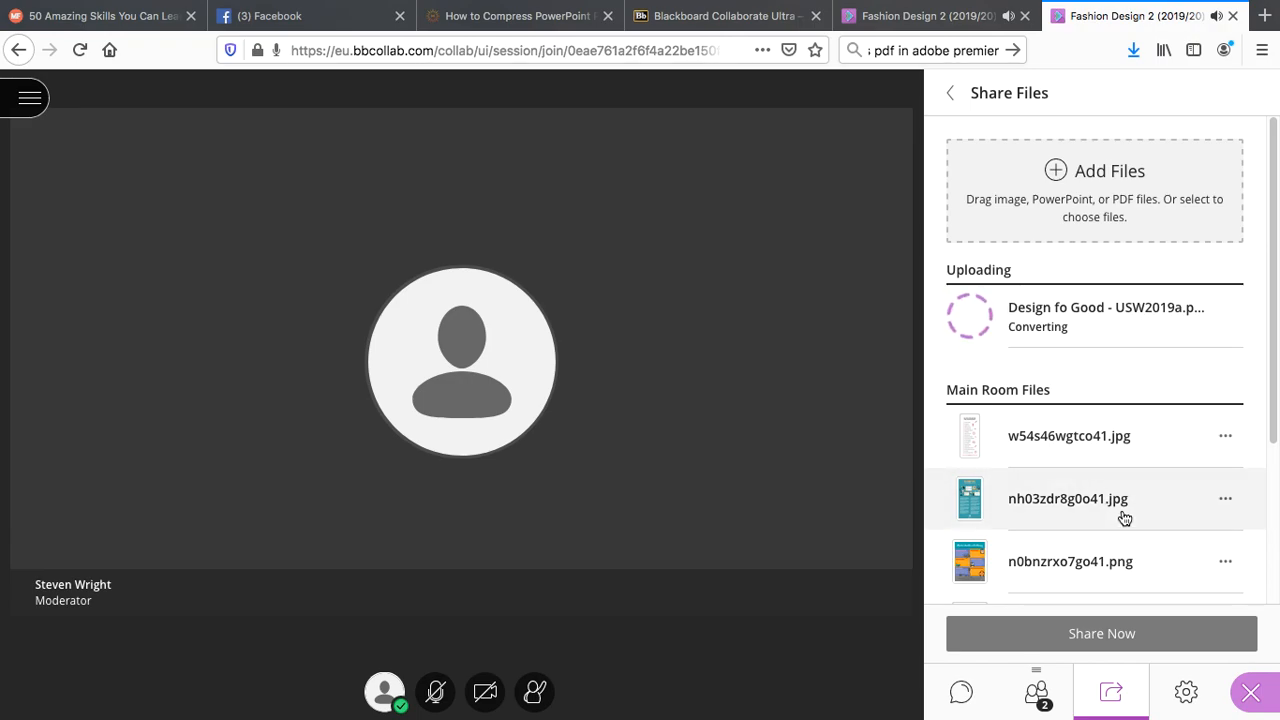
# - Scroll the file list while 'Design fo Good - USW2019a' is still converting
pyautogui.scroll(-3)
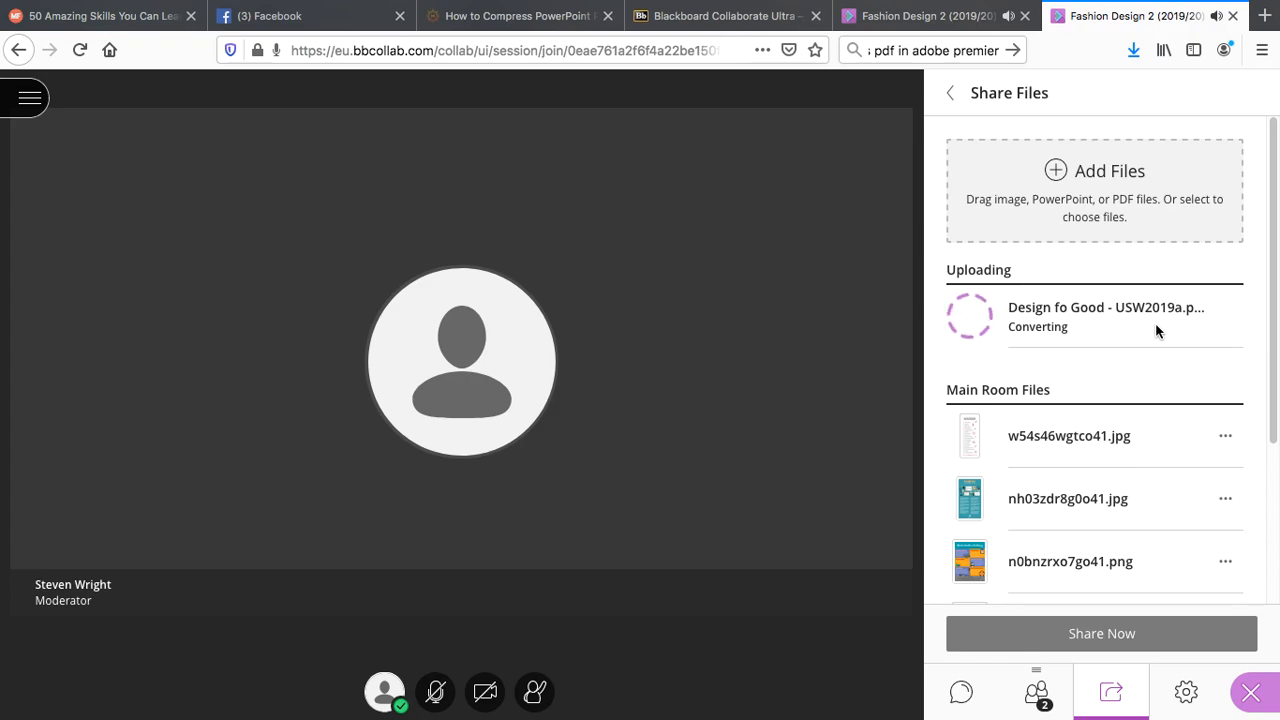
pyautogui.moveTo(1058, 380)
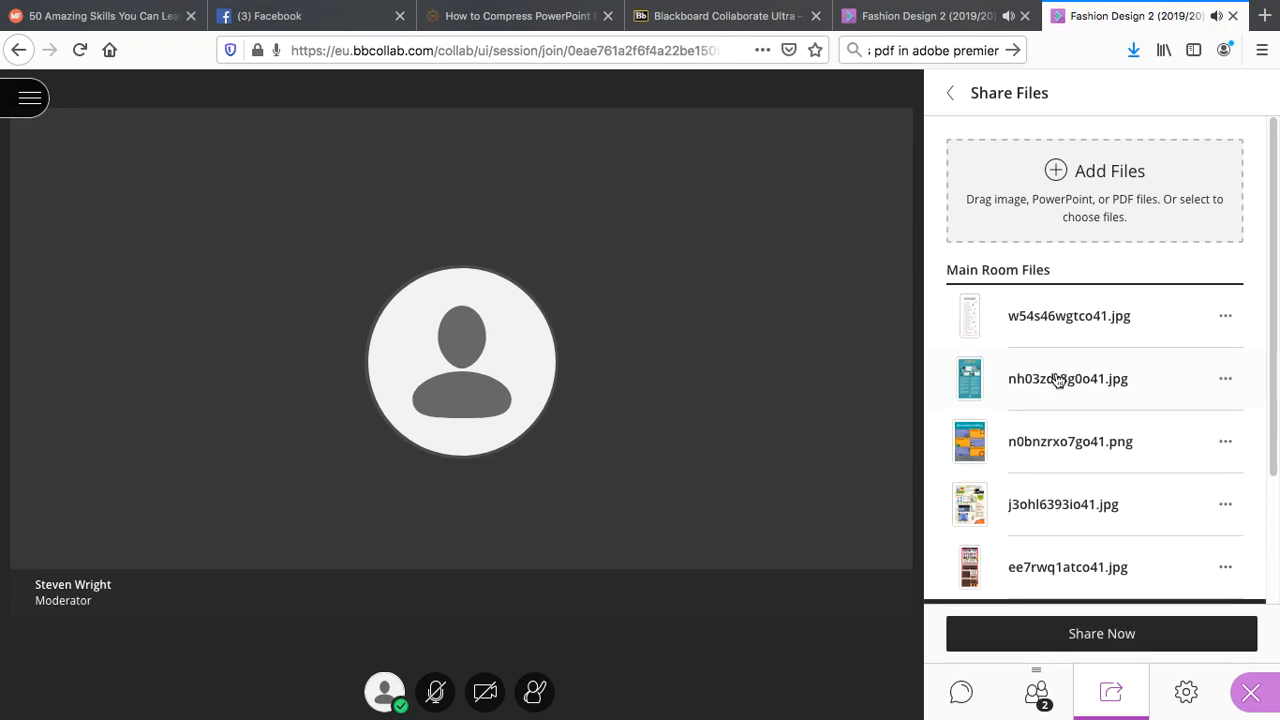
# - Share the converted 'Design fo Good' presentation now, bringing up its slide previews
pyautogui.scroll(-3)
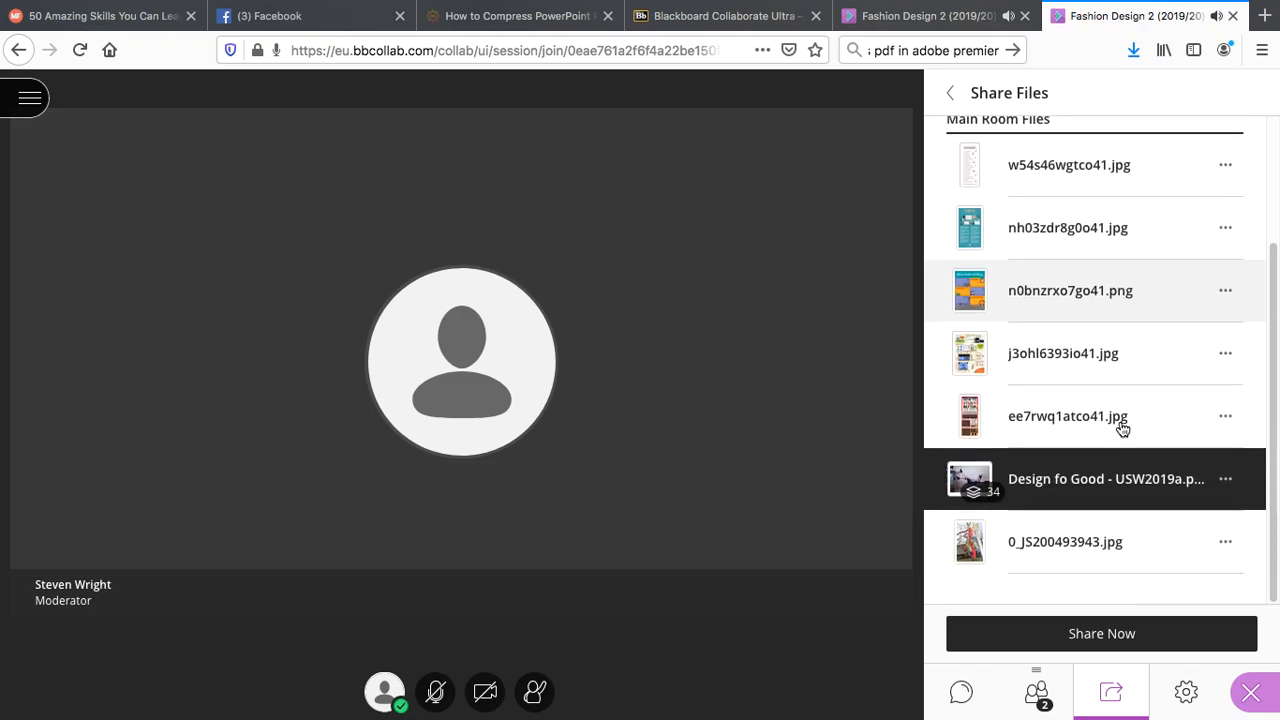
pyautogui.moveTo(994, 502)
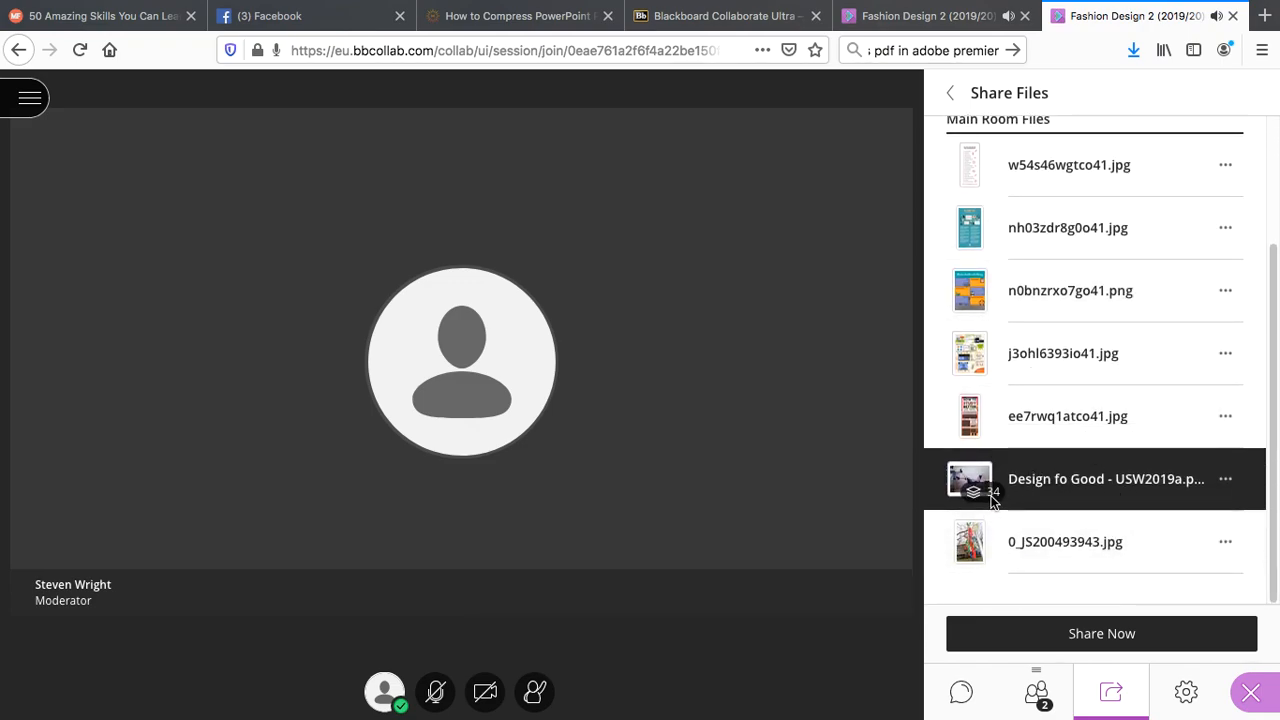
pyautogui.moveTo(1106, 476)
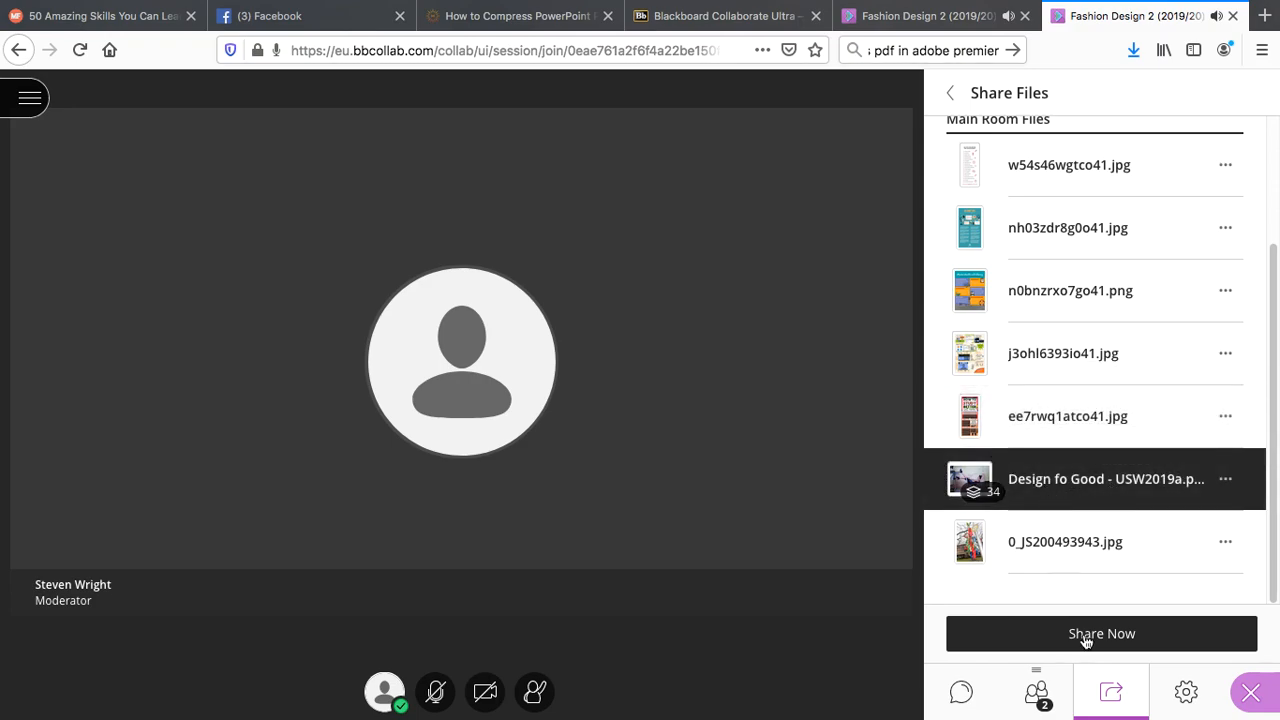
pyautogui.click(1100, 632)
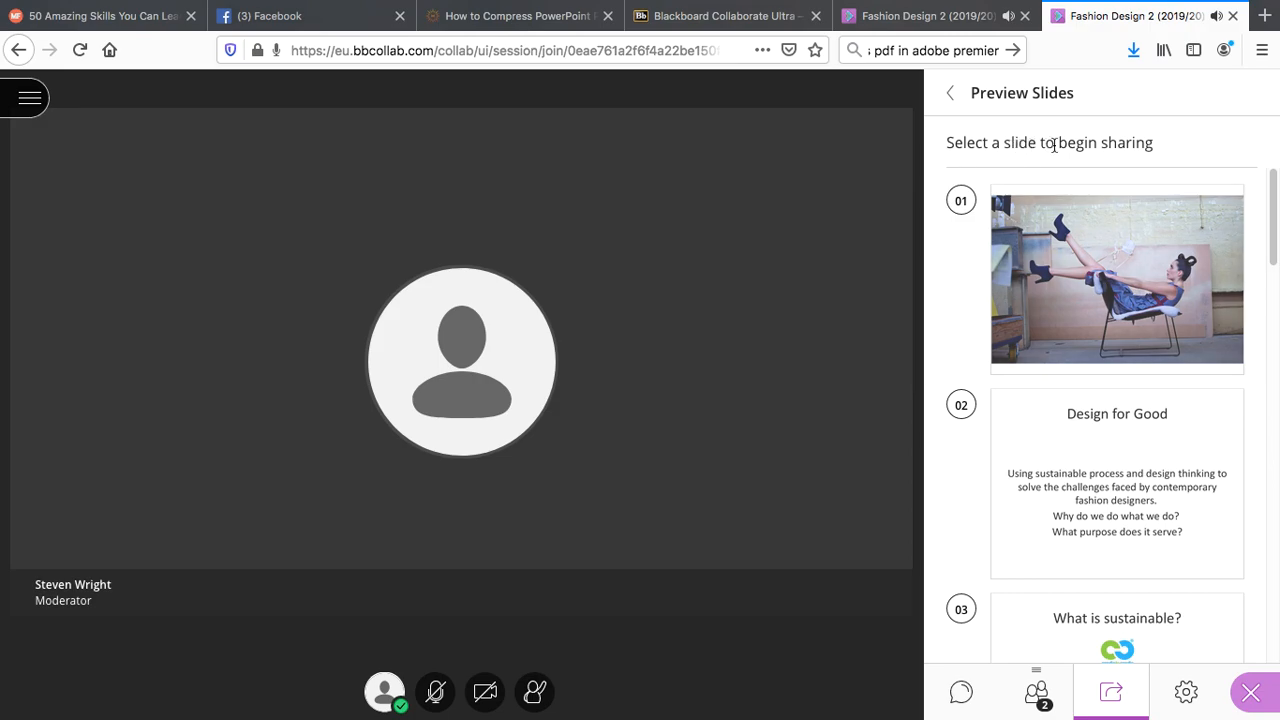
# - Present from slide 01, advancing to 'What is sustainable?' and back to 'Design for Good'
pyautogui.click(1116, 280)
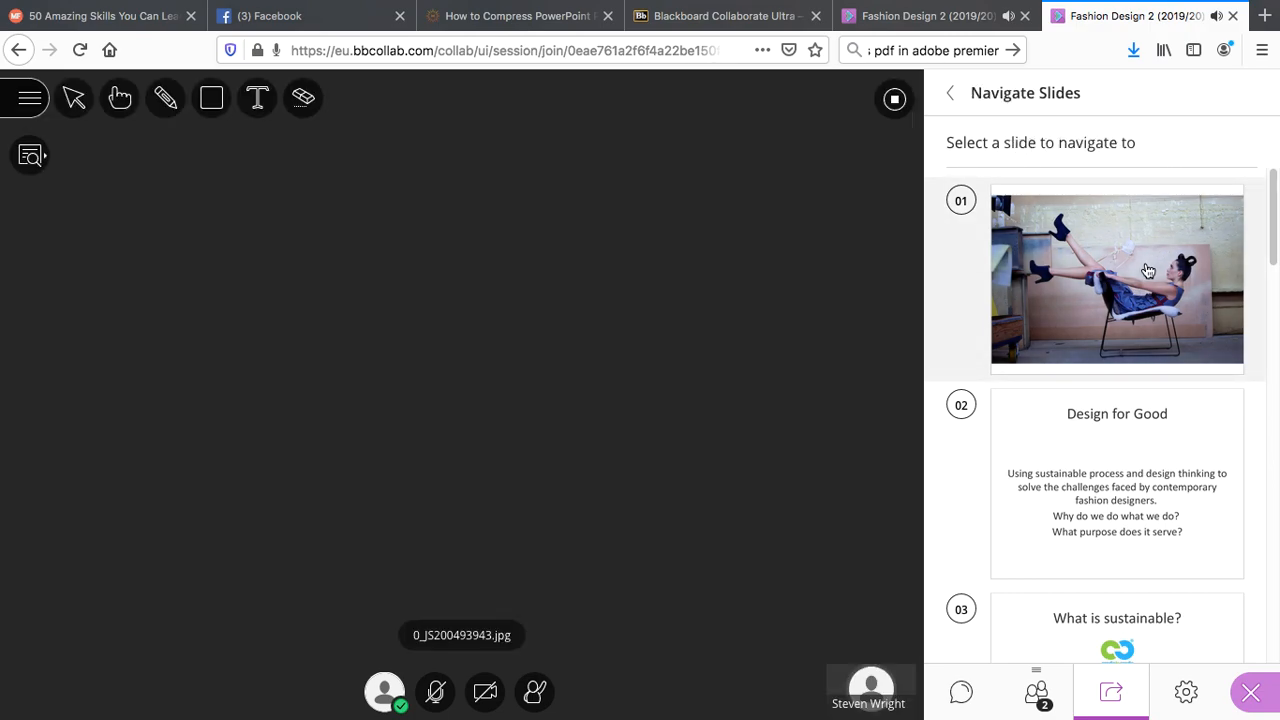
pyautogui.click(1116, 280)
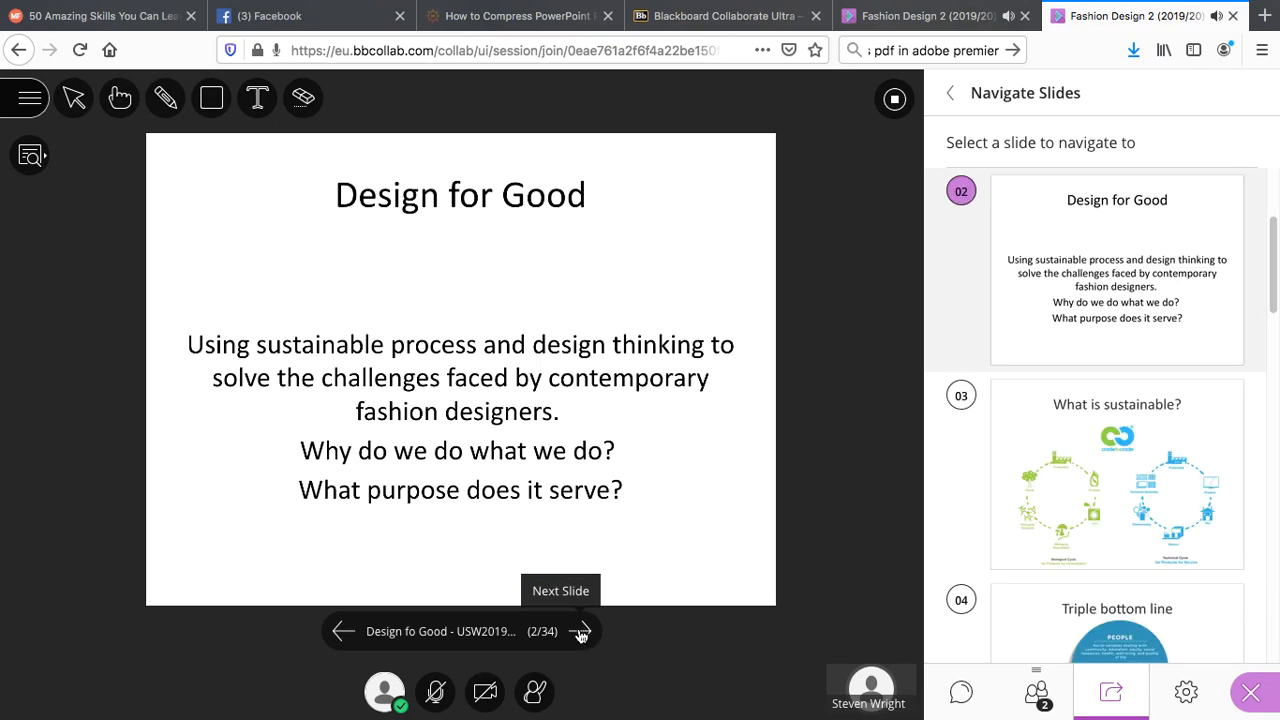
pyautogui.click(342, 632)
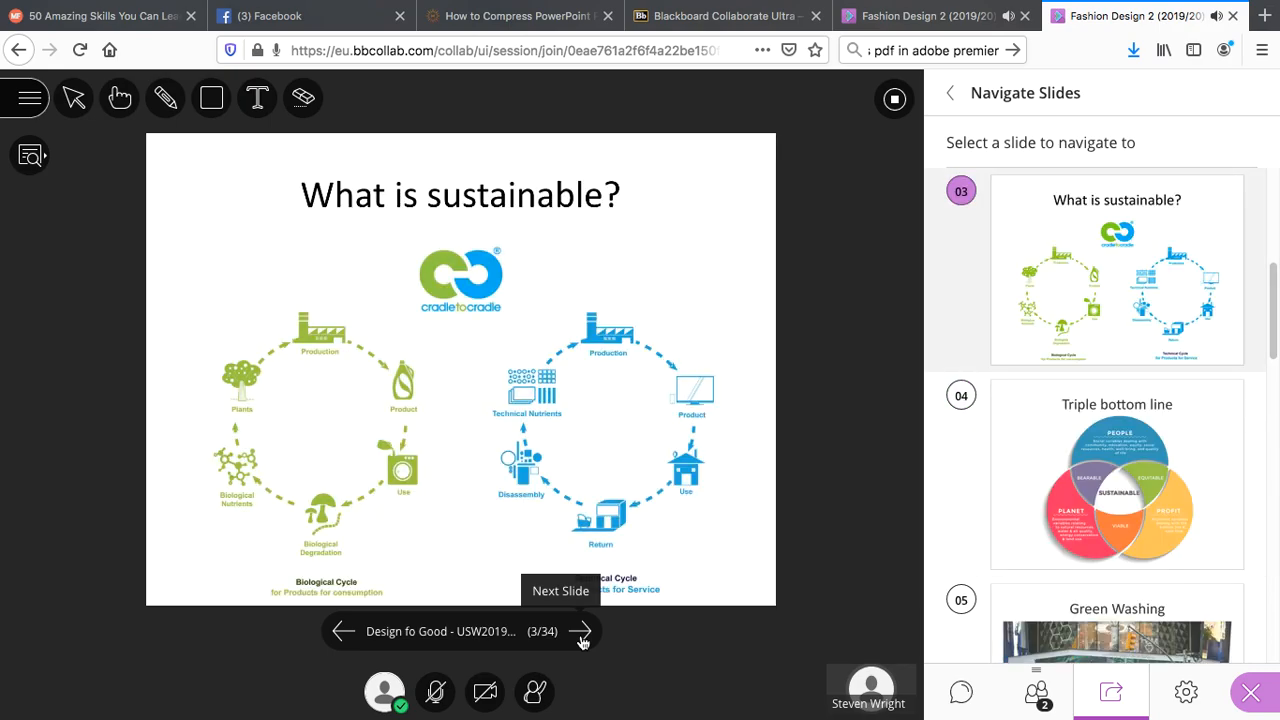
pyautogui.click(340, 632)
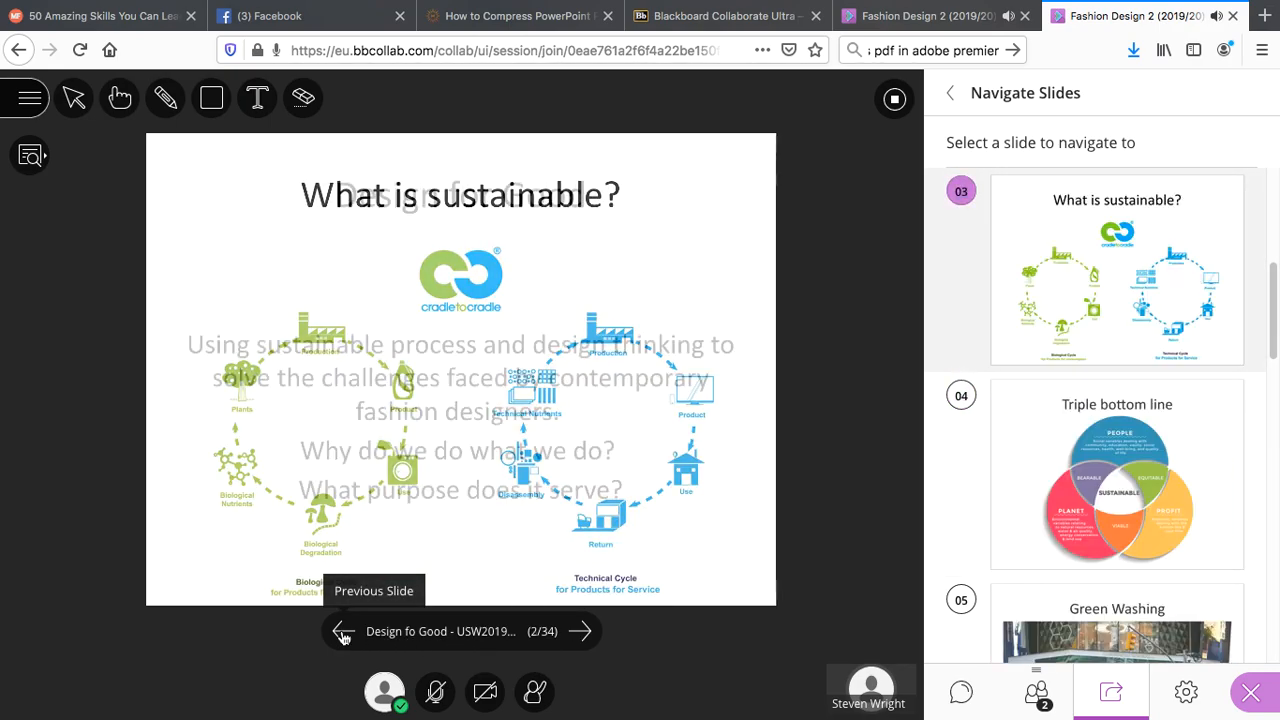
pyautogui.click(342, 632)
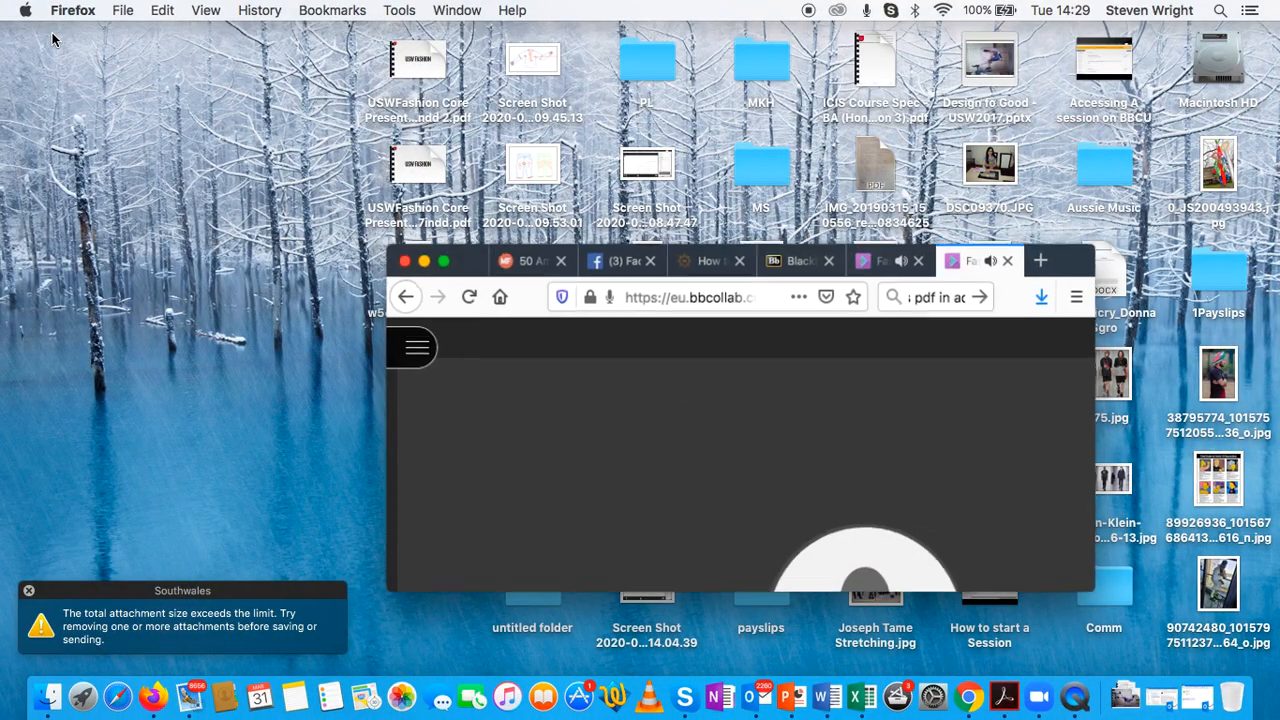
# - Activate QuickTime Player and stop the screen recording so it prompts to save
pyautogui.click(84, 694)
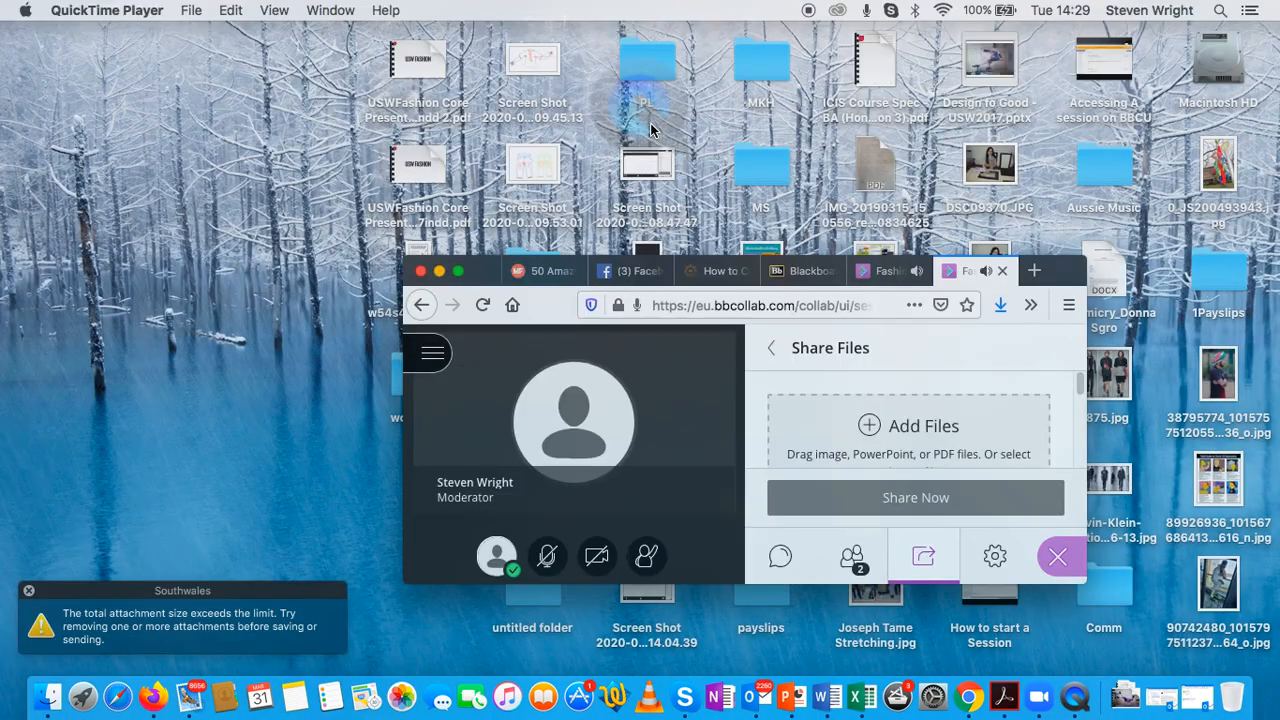
pyautogui.click(106, 10)
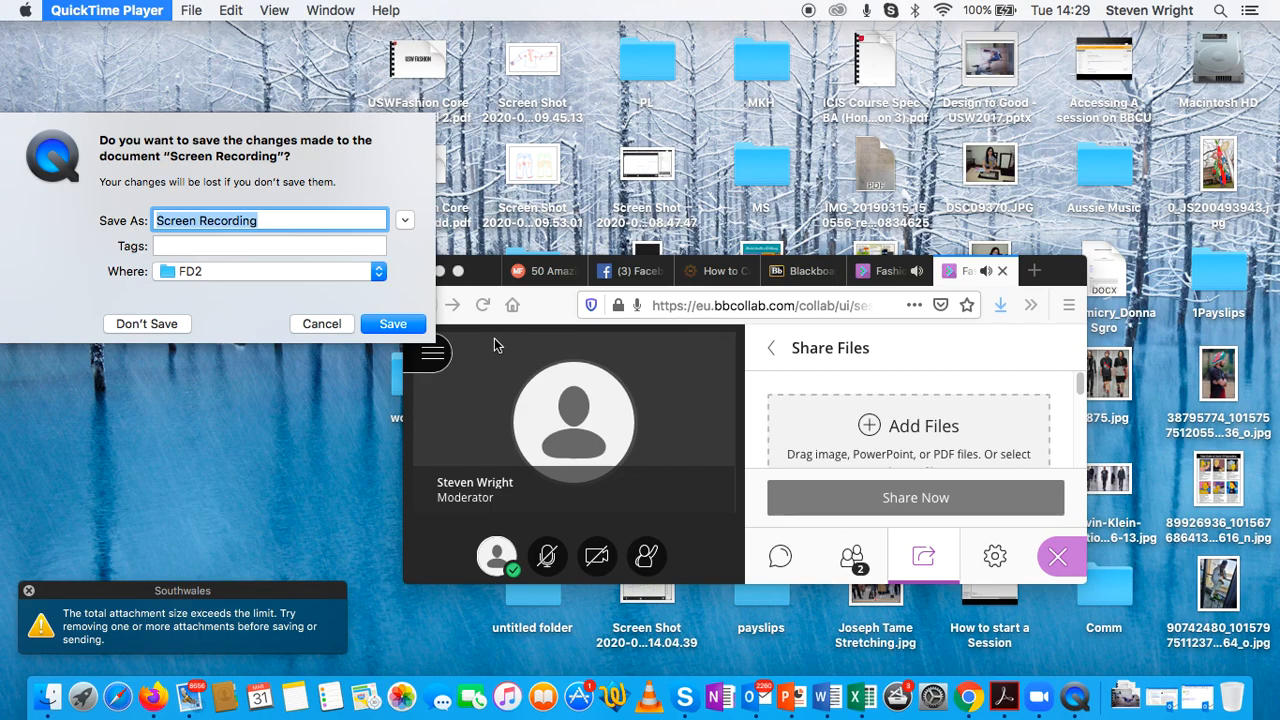
# - Name the recording 'How to upload a file to BBC' with Where kept on FD2
pyautogui.write('How to upload')
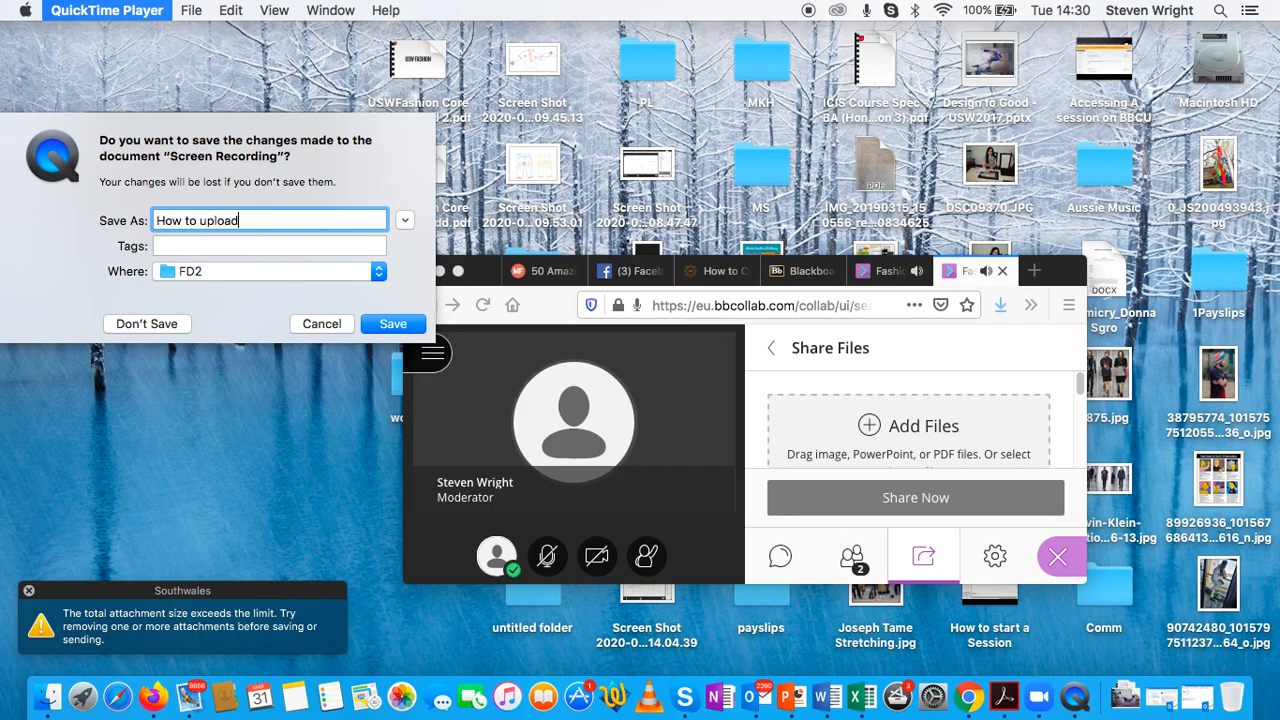
pyautogui.write('a fil')
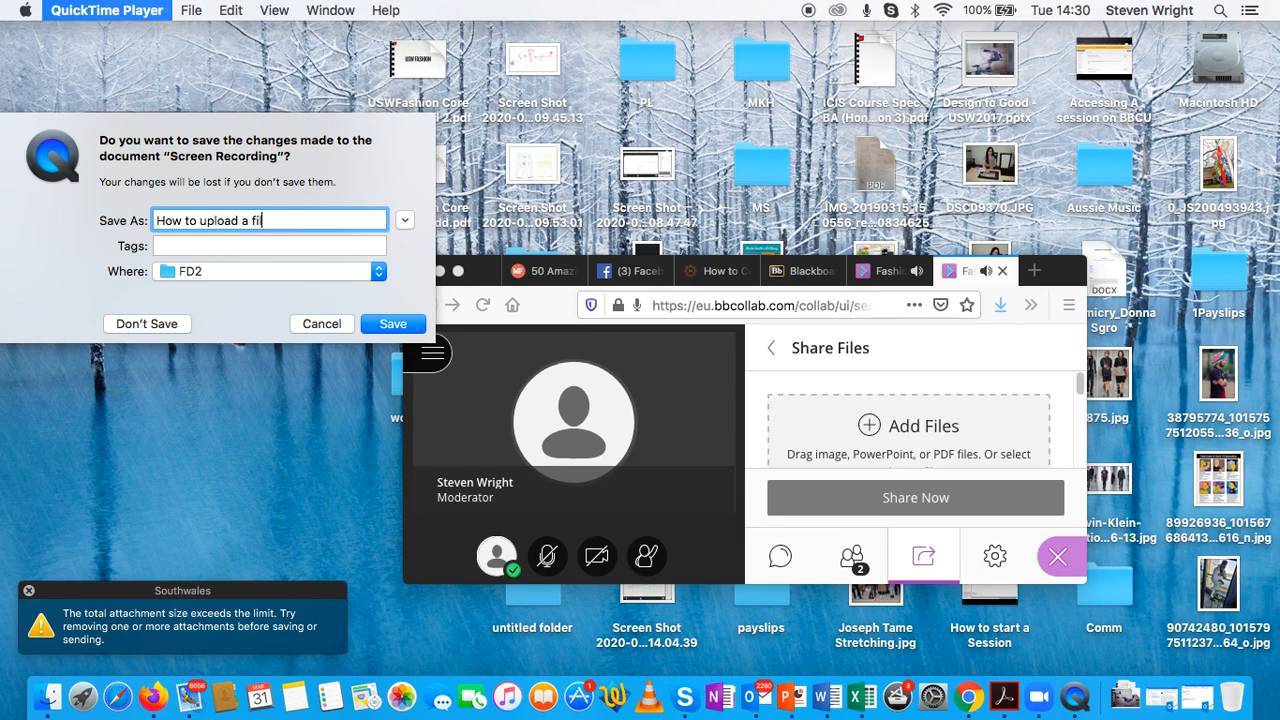
pyautogui.write('le to BBC')
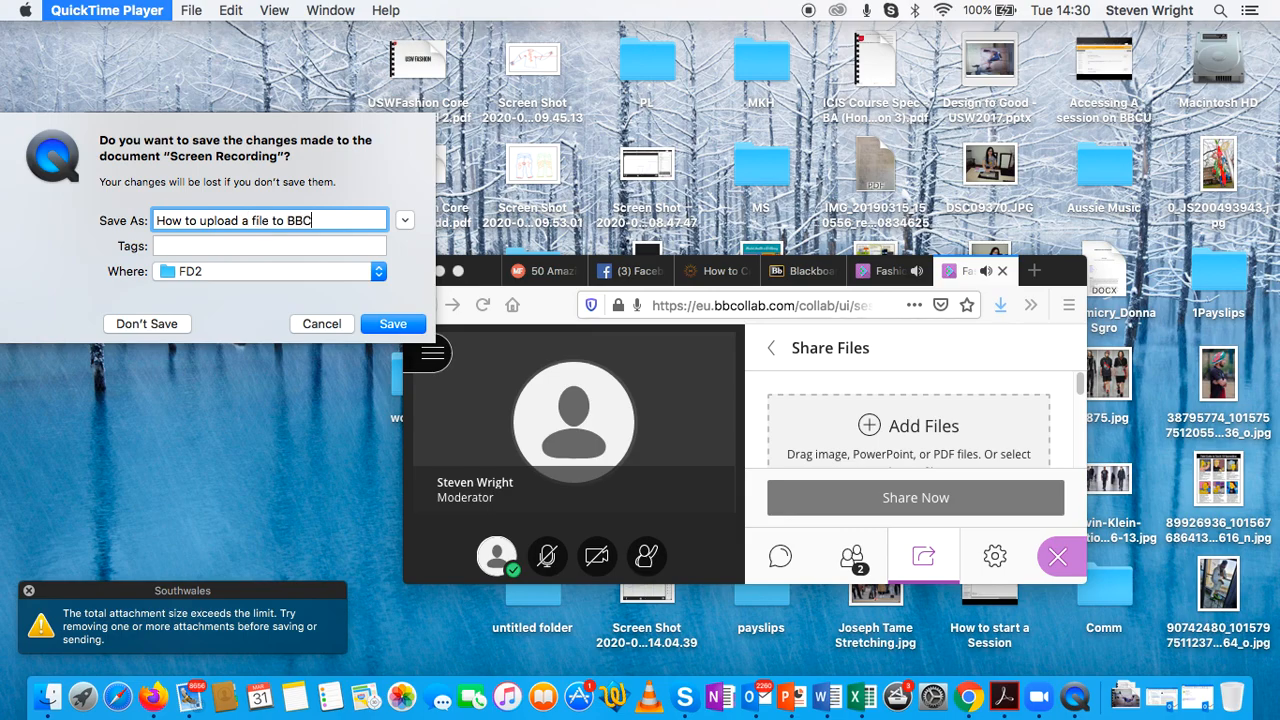